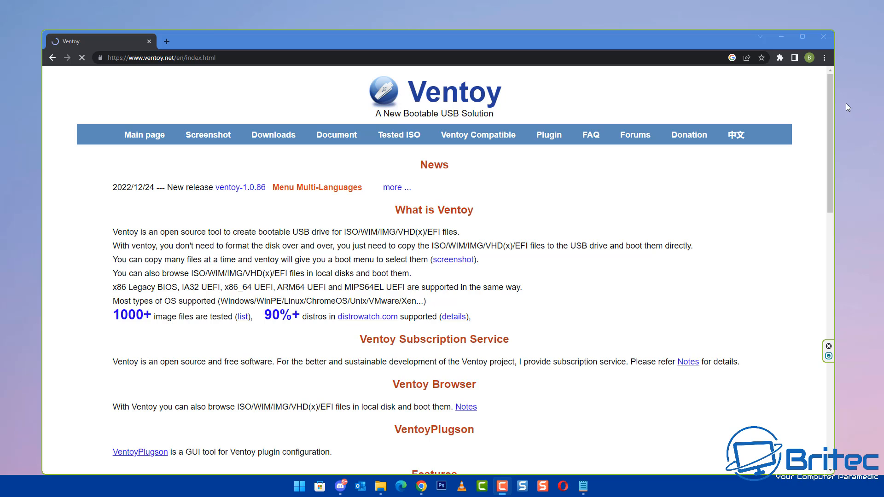
pyautogui.moveTo(846, 108)
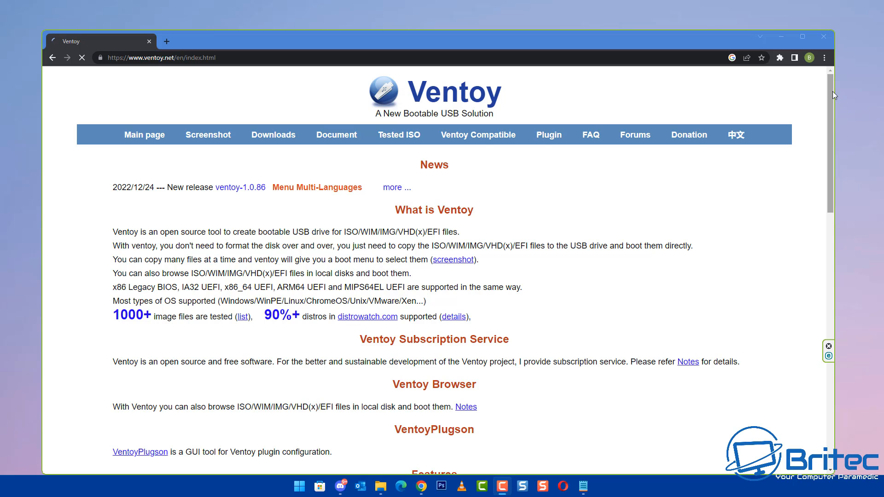
# Scroll the Ventoy home page, then go to the Downloads page listing the 1.0.86 files
pyautogui.scroll(-3)
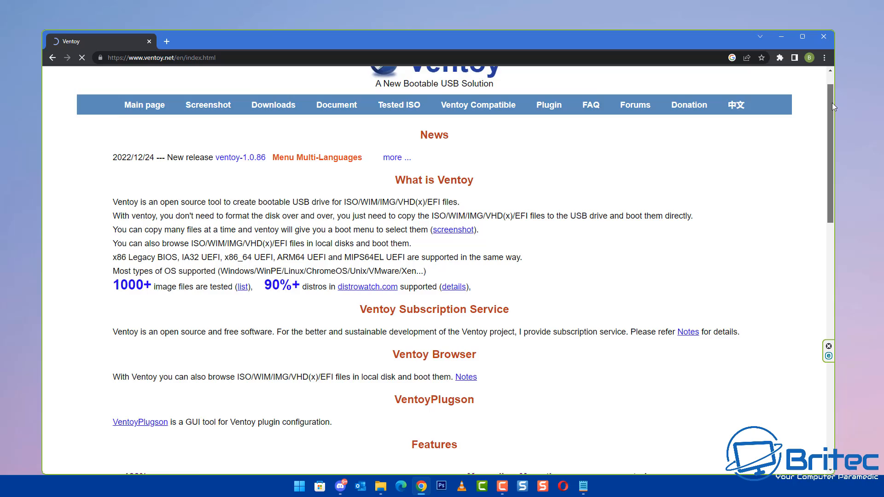
pyautogui.scroll(-3)
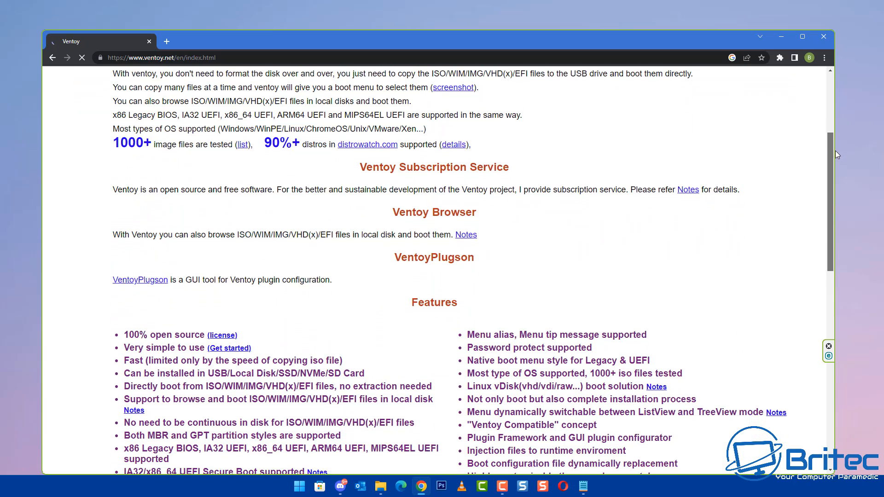
pyautogui.scroll(-3)
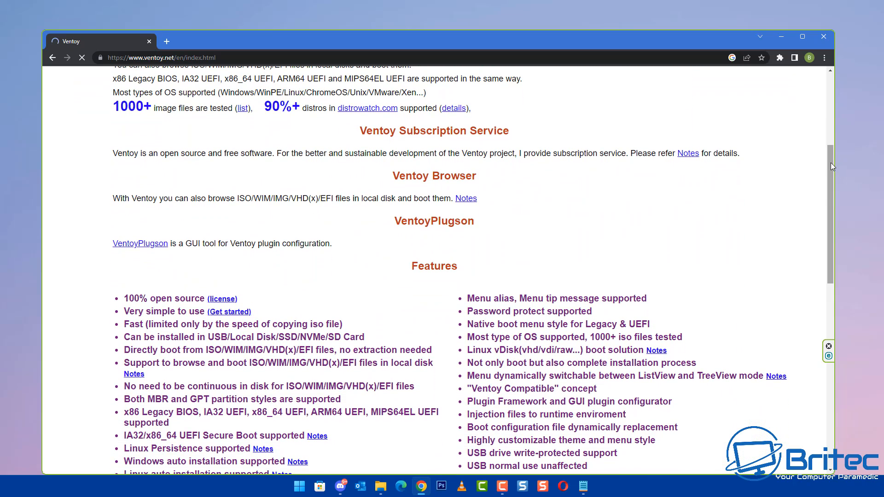
pyautogui.scroll(-3)
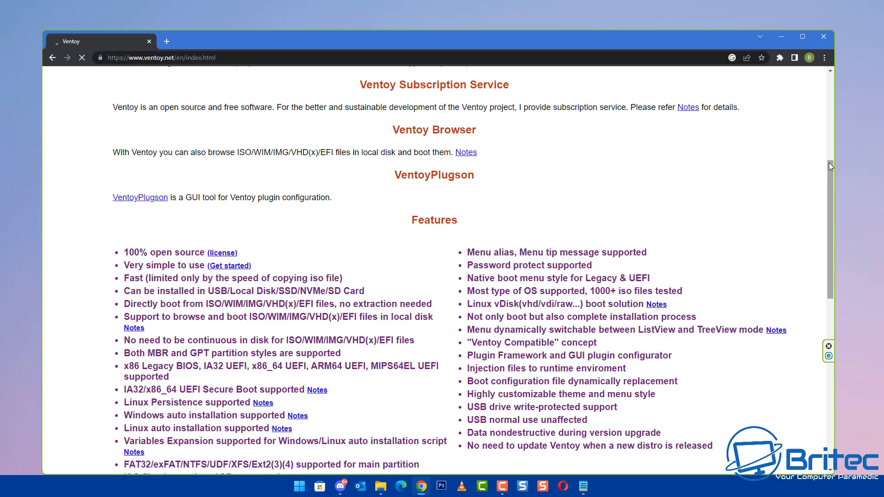
pyautogui.scroll(3)
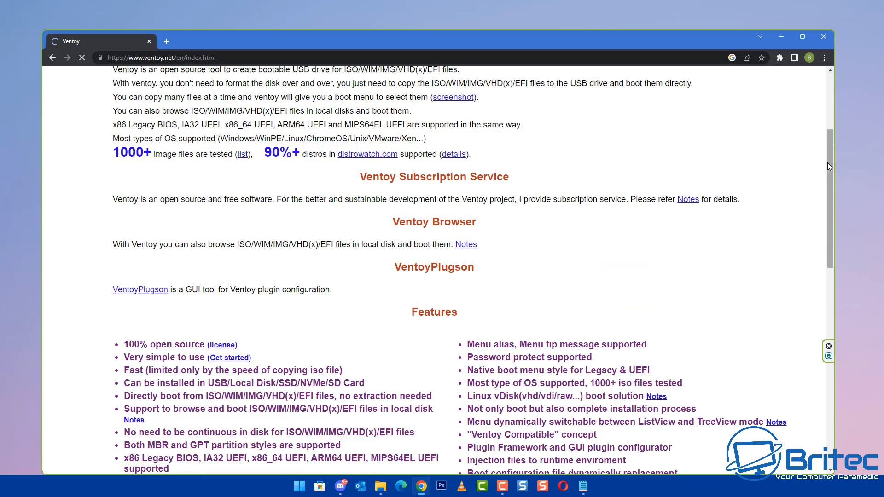
pyautogui.scroll(3)
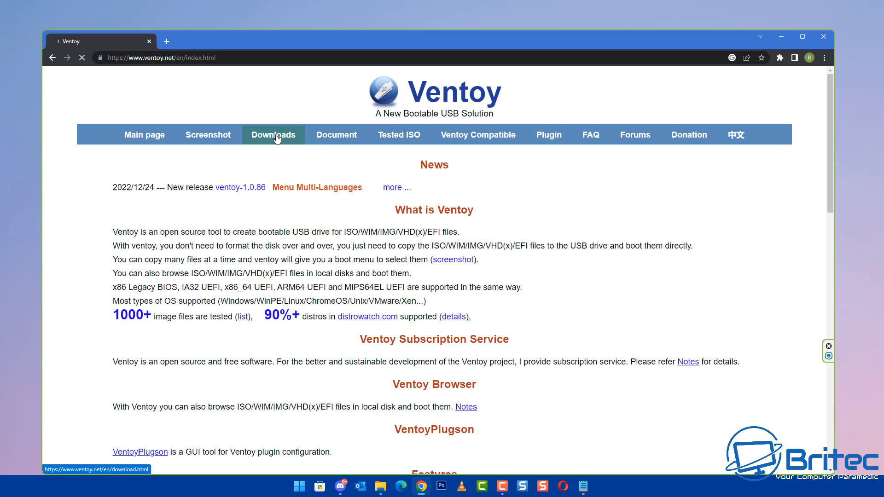
pyautogui.click(273, 135)
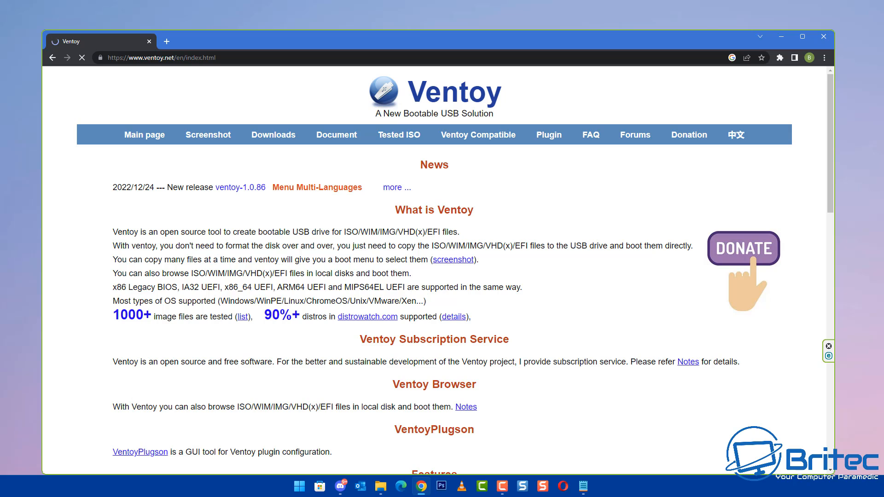
pyautogui.moveTo(866, 153)
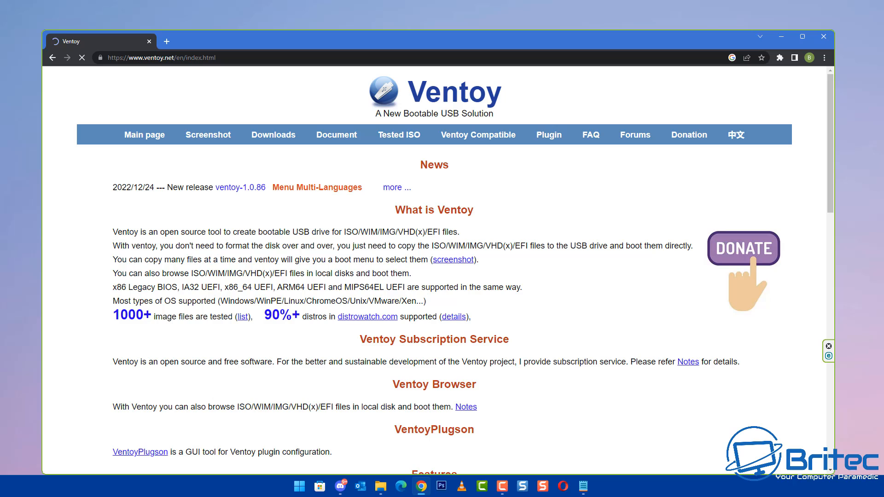
pyautogui.click(273, 134)
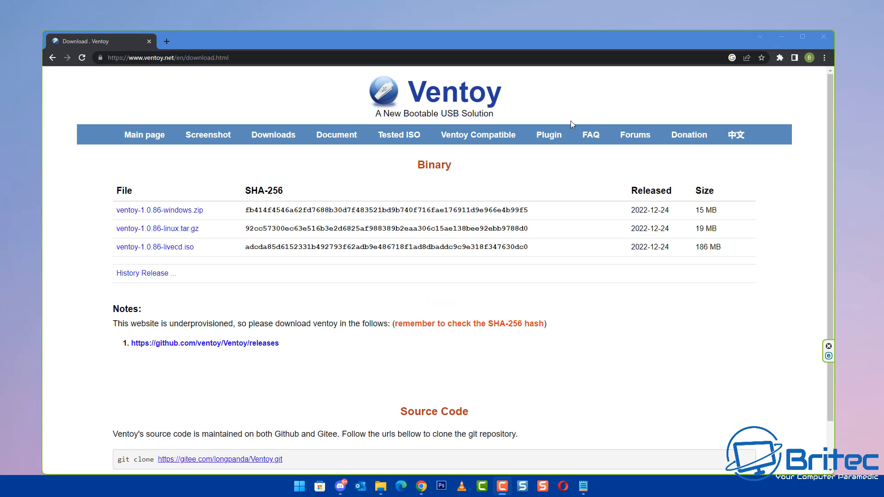
pyautogui.moveTo(483, 196)
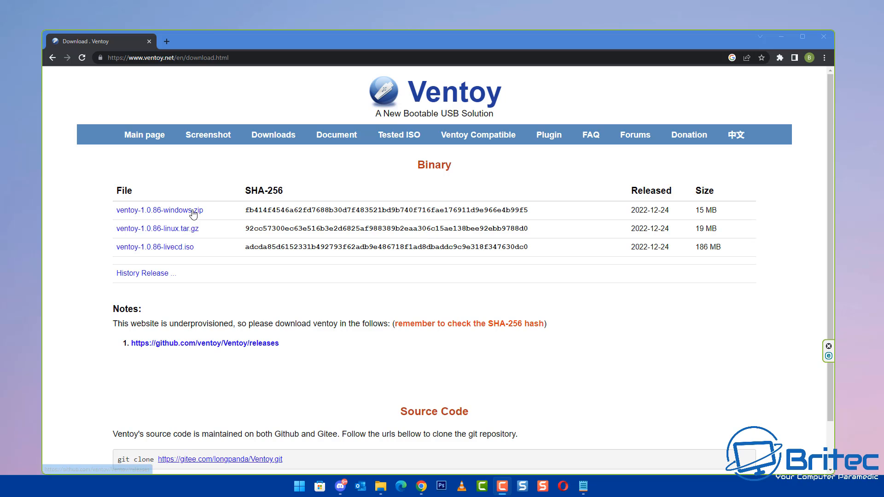
pyautogui.moveTo(185, 258)
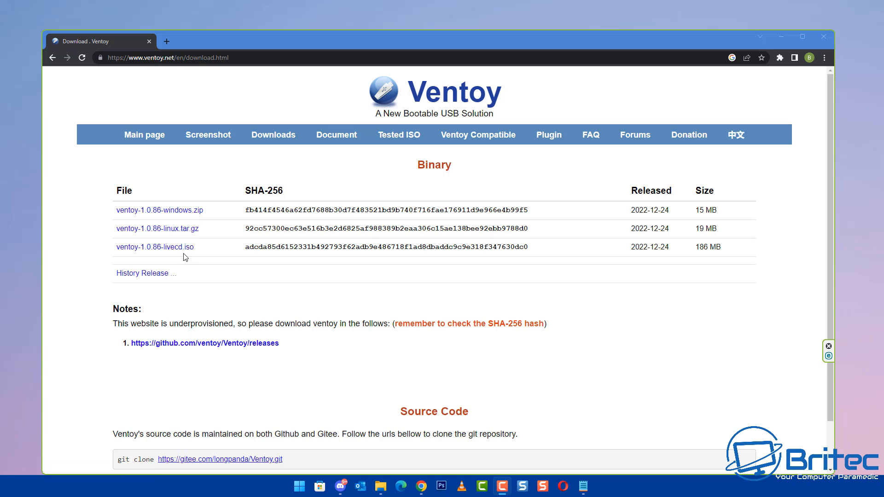
pyautogui.moveTo(455, 291)
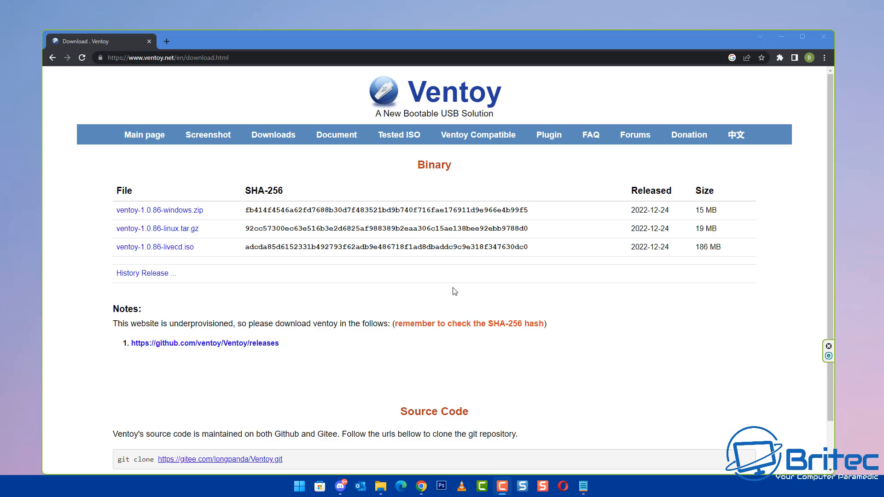
pyautogui.moveTo(507, 295)
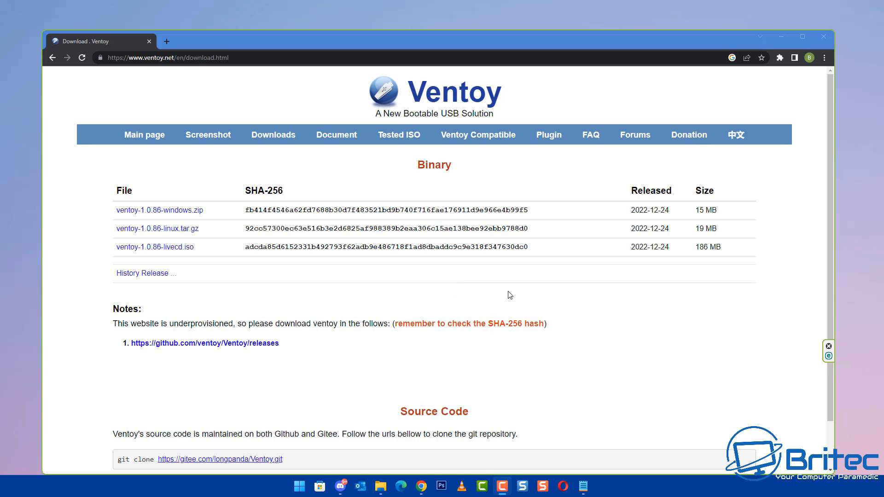
pyautogui.moveTo(213, 248)
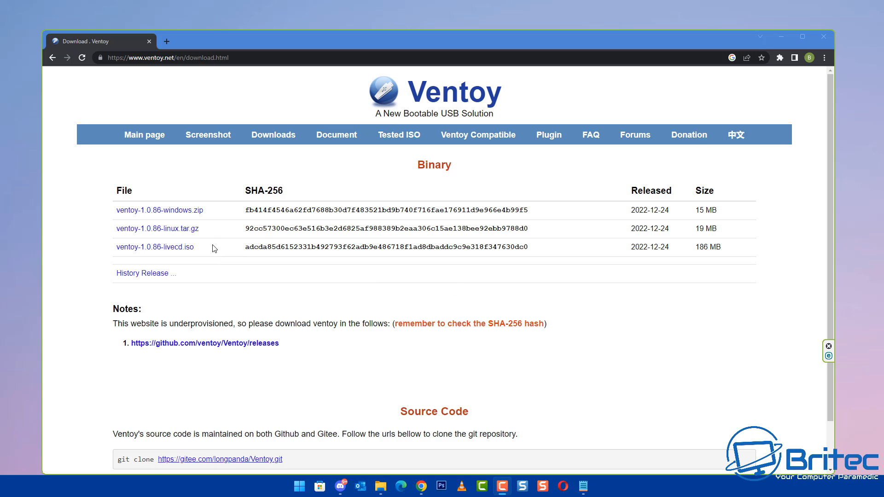
pyautogui.moveTo(191, 212)
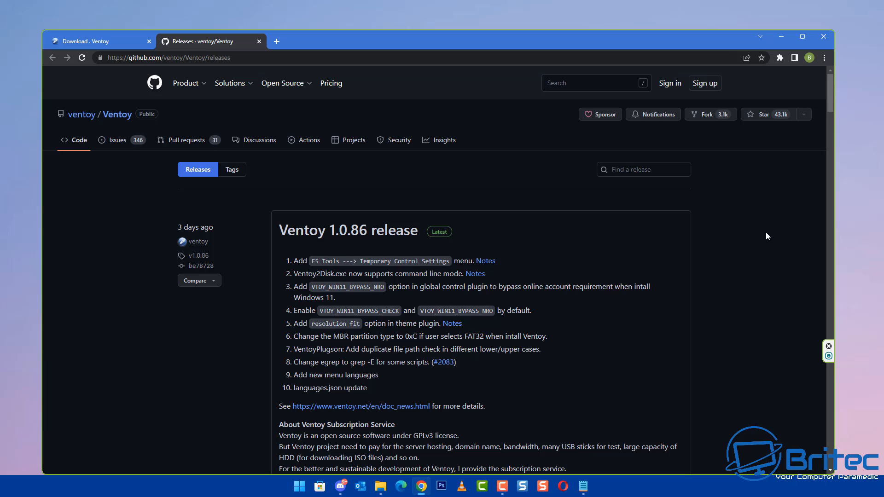
pyautogui.moveTo(793, 238)
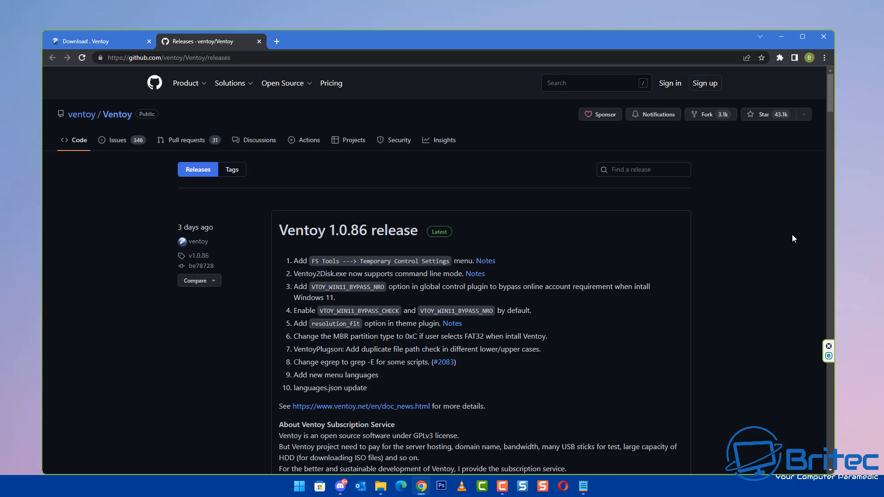
pyautogui.moveTo(834, 88)
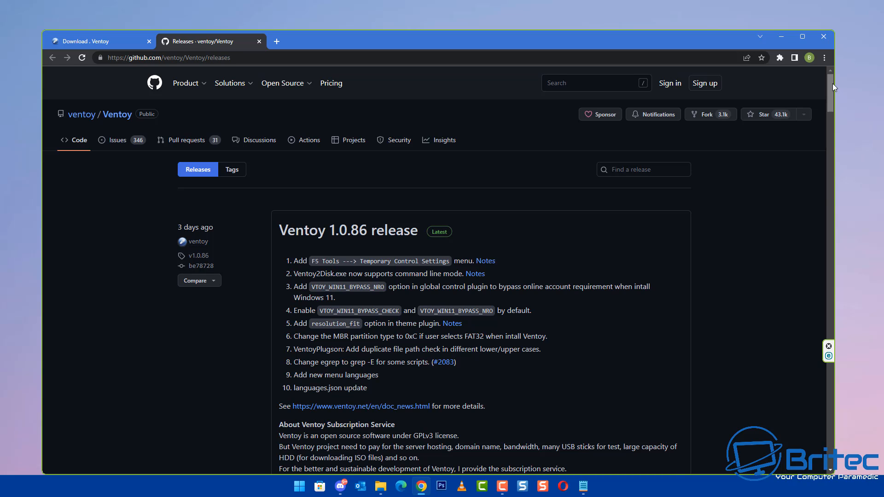
# Scroll the GitHub releases list to reach the Ventoy 1.0.86 release entry
pyautogui.scroll(-3)
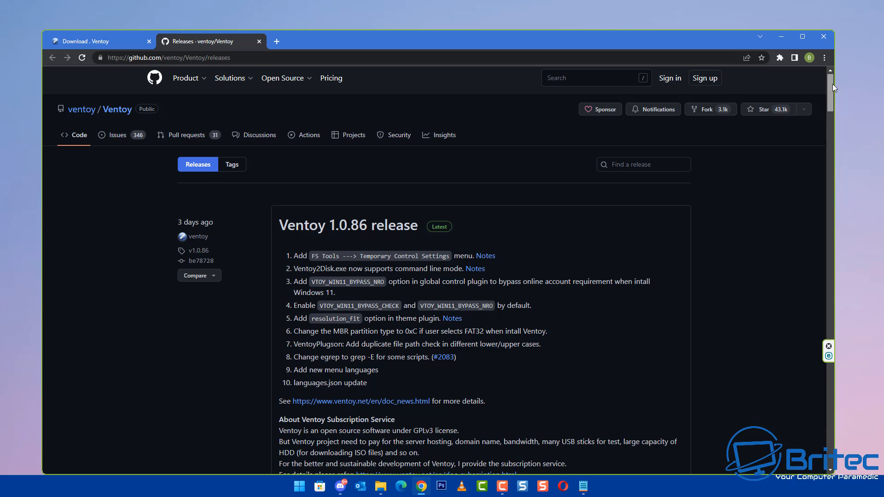
pyautogui.moveTo(436, 232)
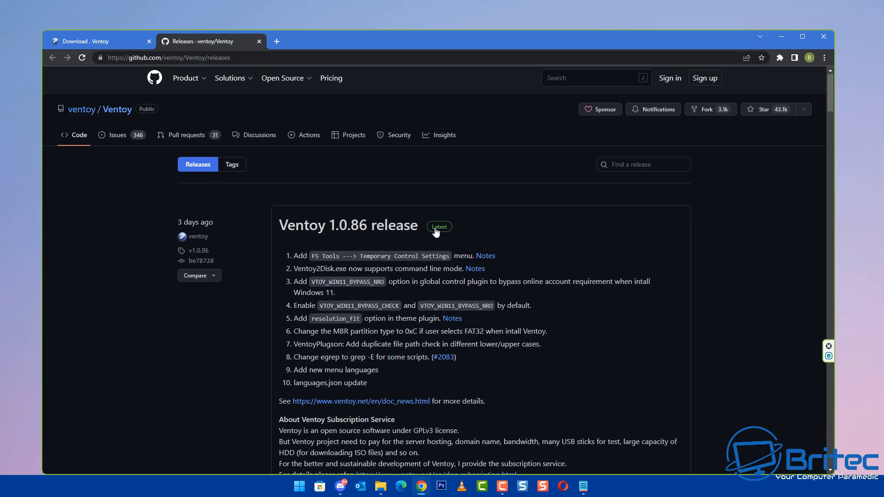
pyautogui.moveTo(437, 226)
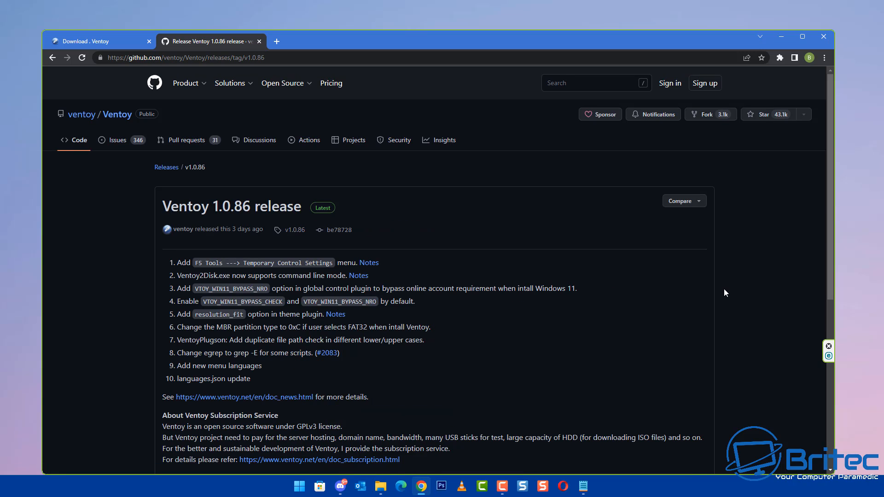
# Download ventoy-1.0.86-windows.zip from the release's Assets list
pyautogui.scroll(-3)
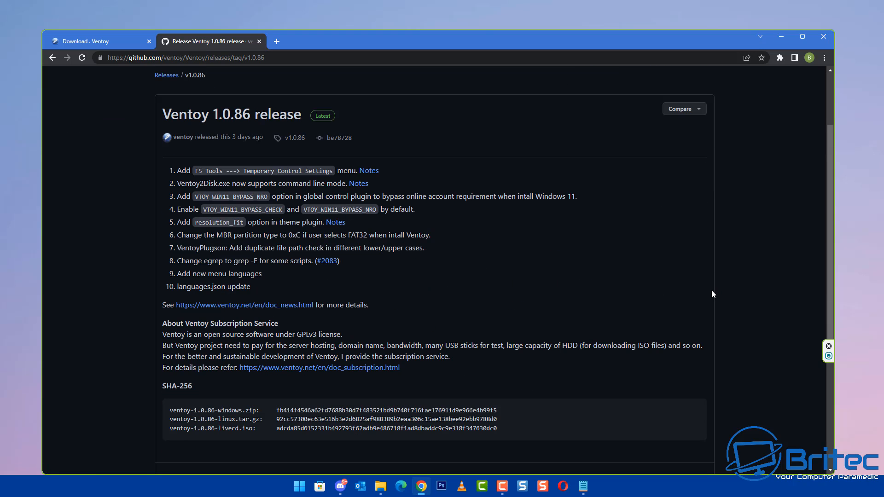
pyautogui.moveTo(703, 298)
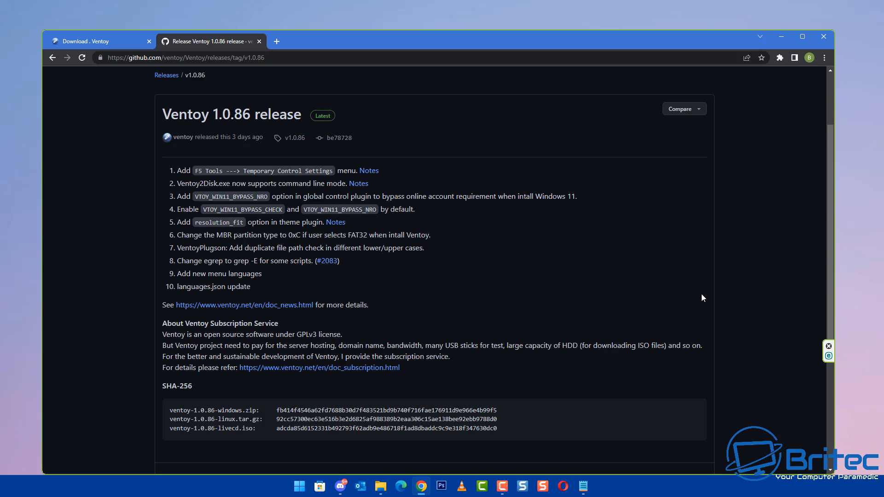
pyautogui.scroll(-3)
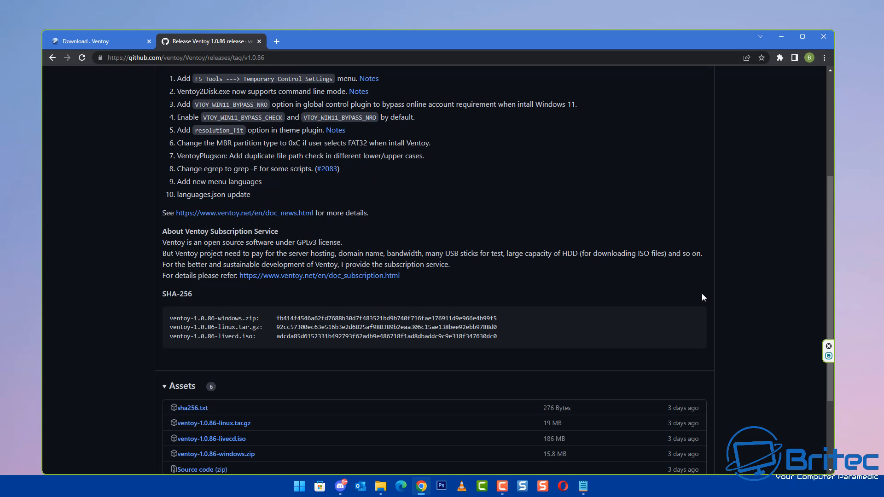
pyautogui.scroll(-3)
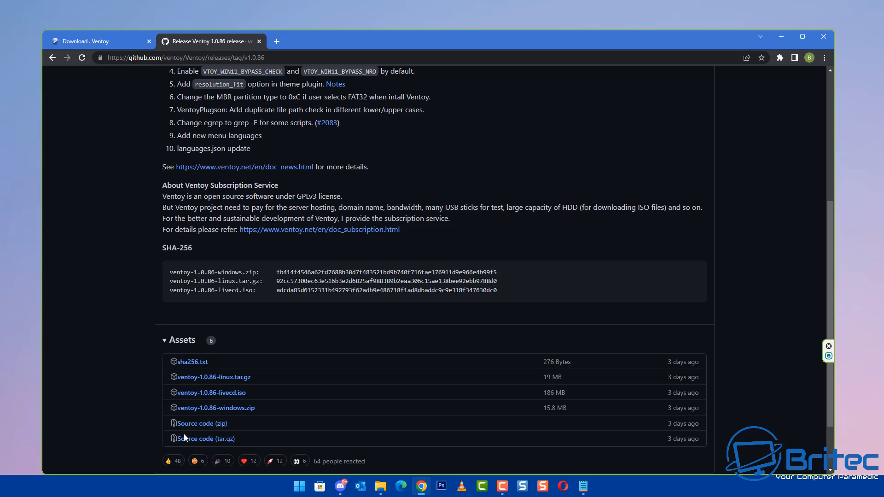
pyautogui.moveTo(266, 433)
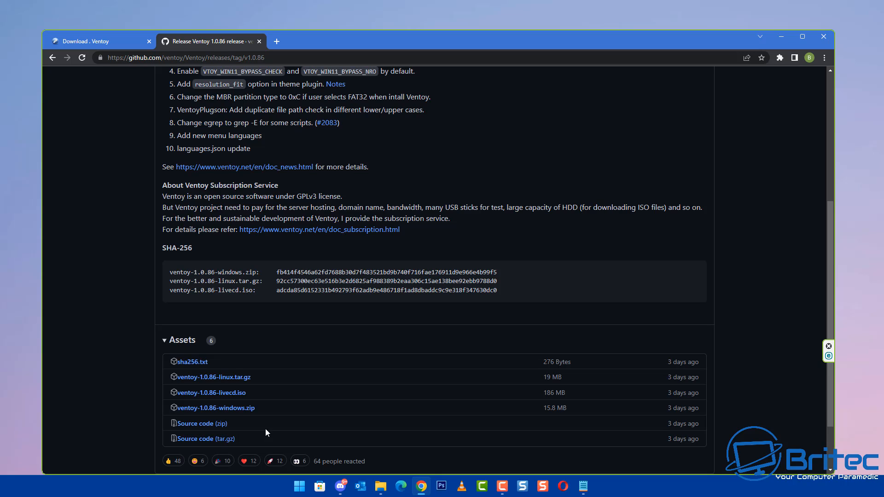
pyautogui.moveTo(215, 407)
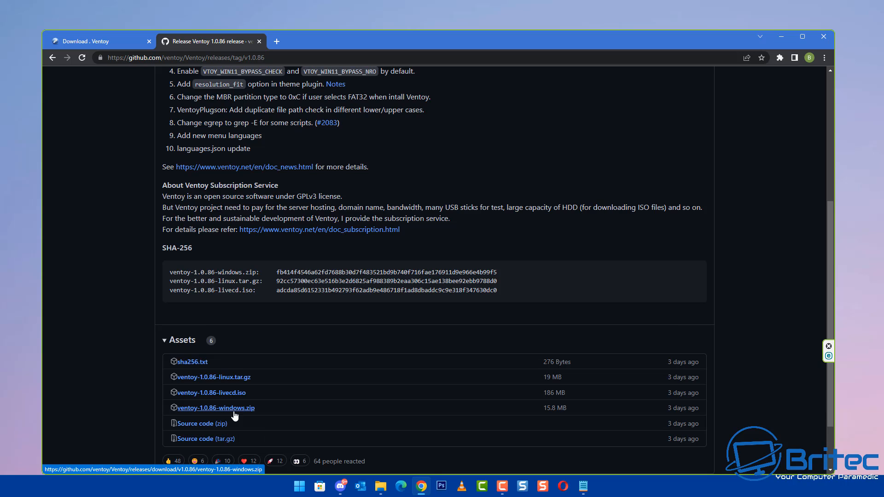
pyautogui.click(215, 408)
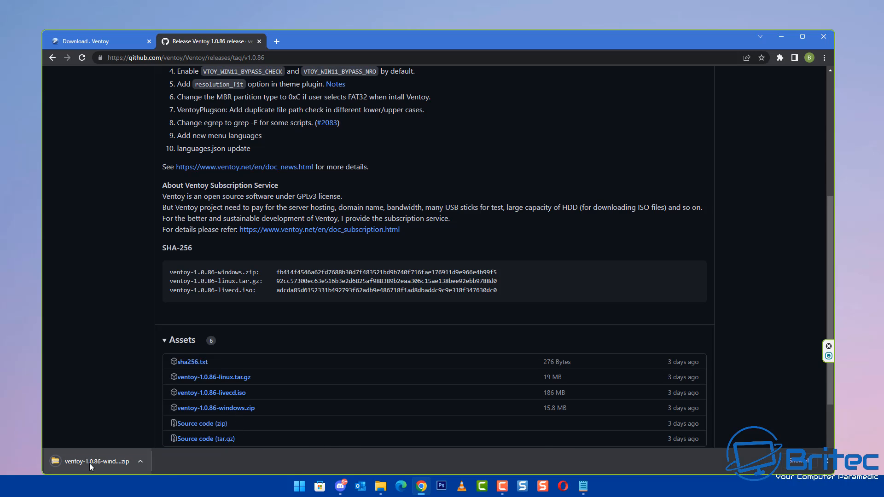
# Open the downloaded ventoy-1.0.86-windows.zip from the browser's download bar
pyautogui.click(93, 461)
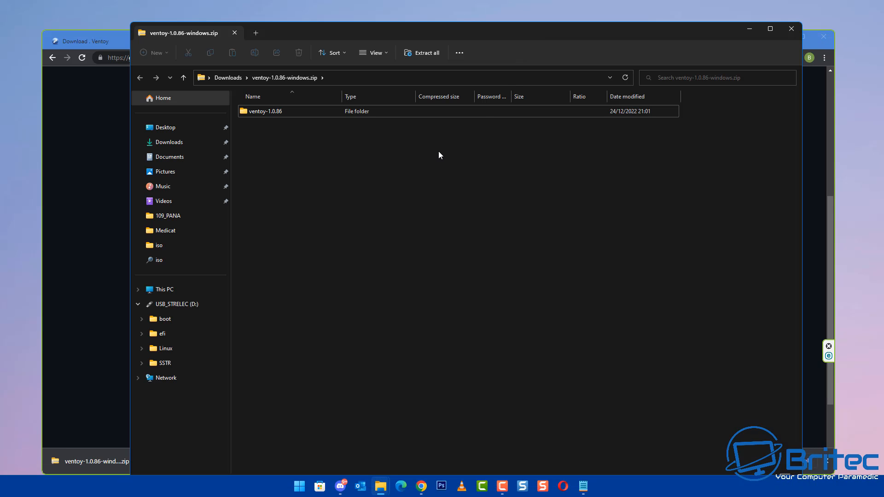
pyautogui.moveTo(354, 163)
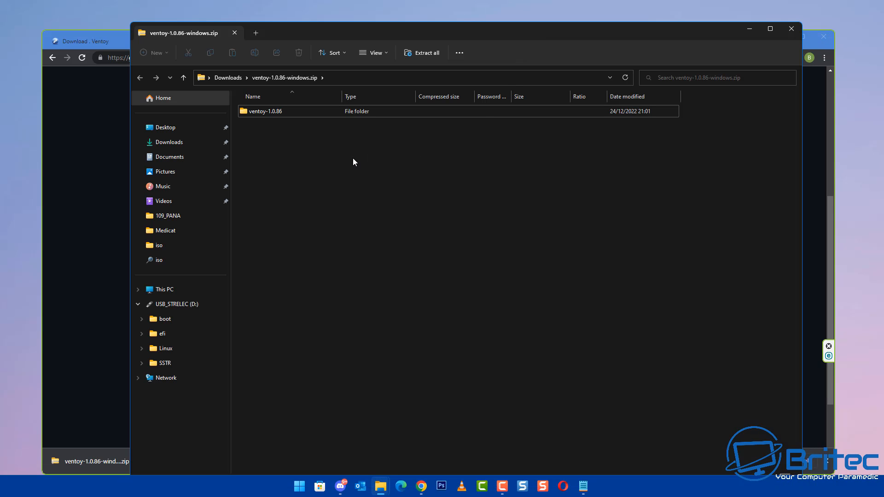
pyautogui.moveTo(380, 487)
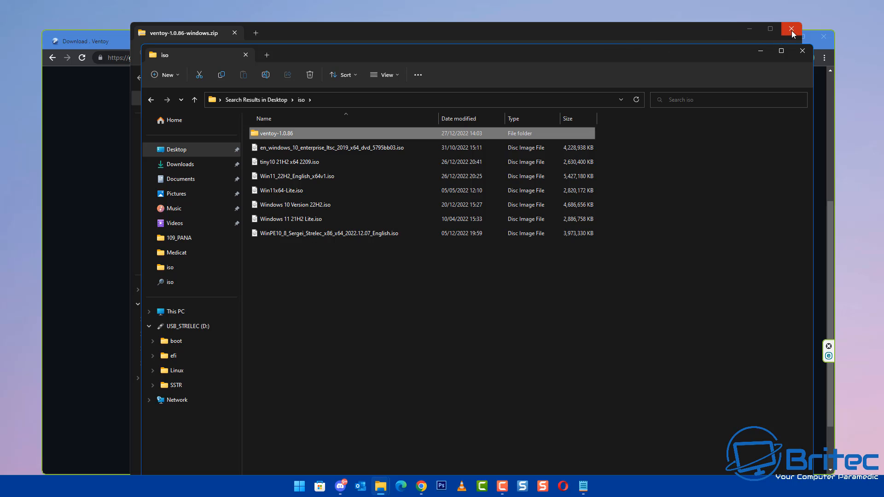
# Close the zip, enter the extracted ventoy-1.0.86 folder, check the drives under This PC, and return
pyautogui.click(791, 29)
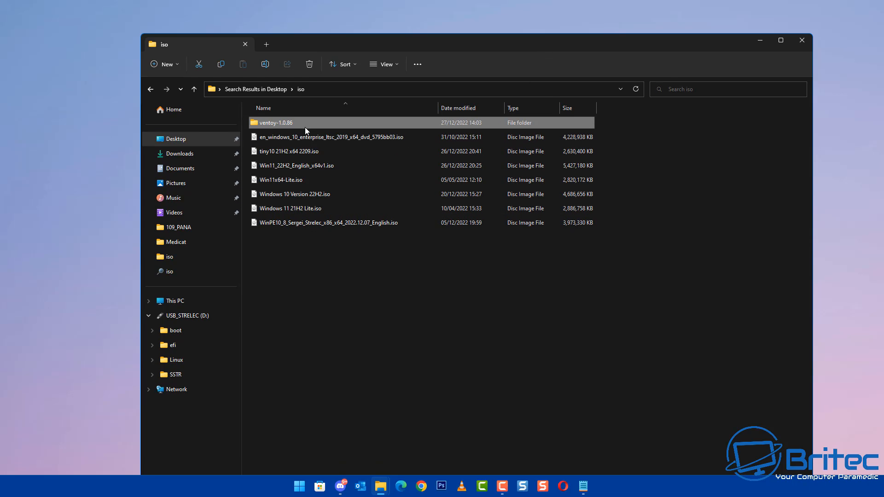
pyautogui.doubleClick(275, 122)
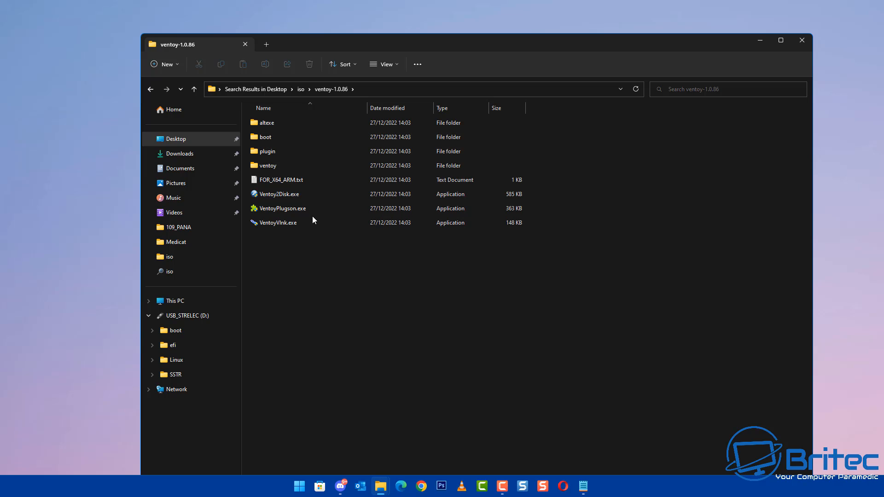
pyautogui.click(266, 136)
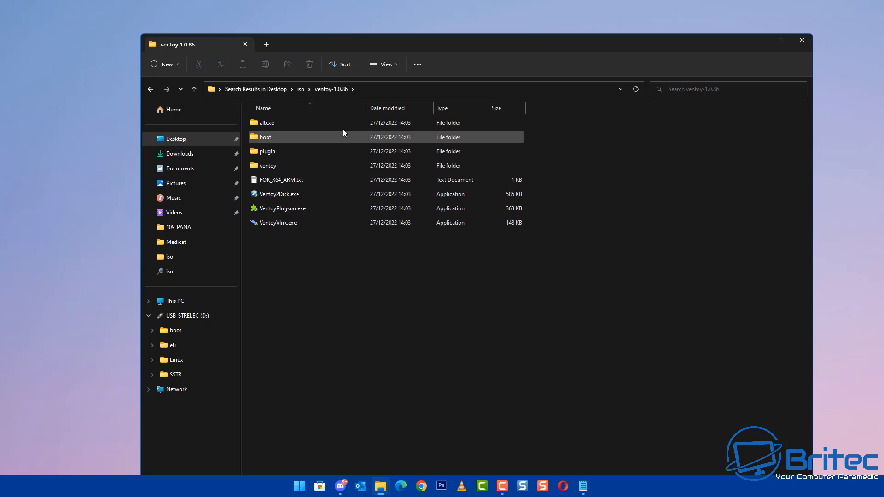
pyautogui.click(268, 251)
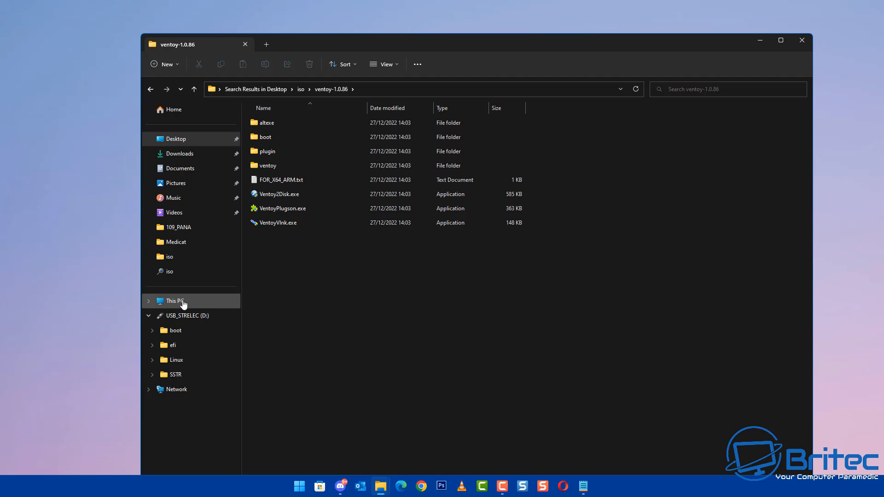
pyautogui.click(175, 301)
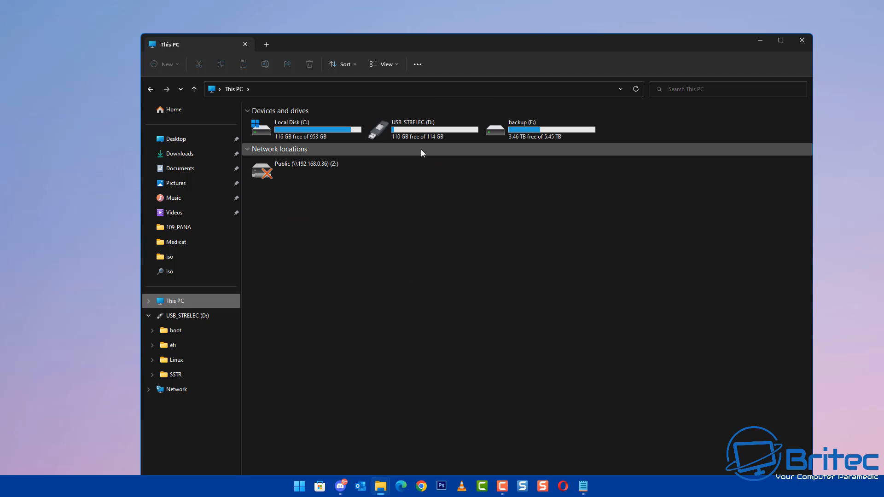
pyautogui.moveTo(423, 130)
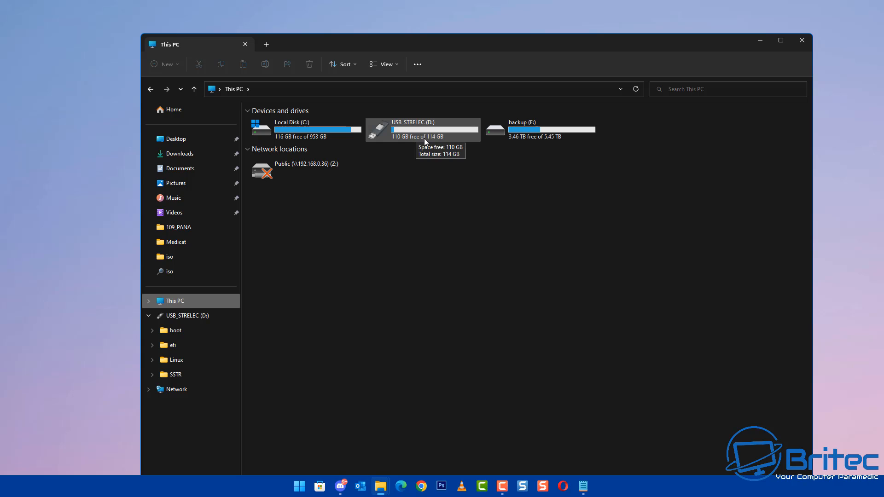
pyautogui.click(233, 88)
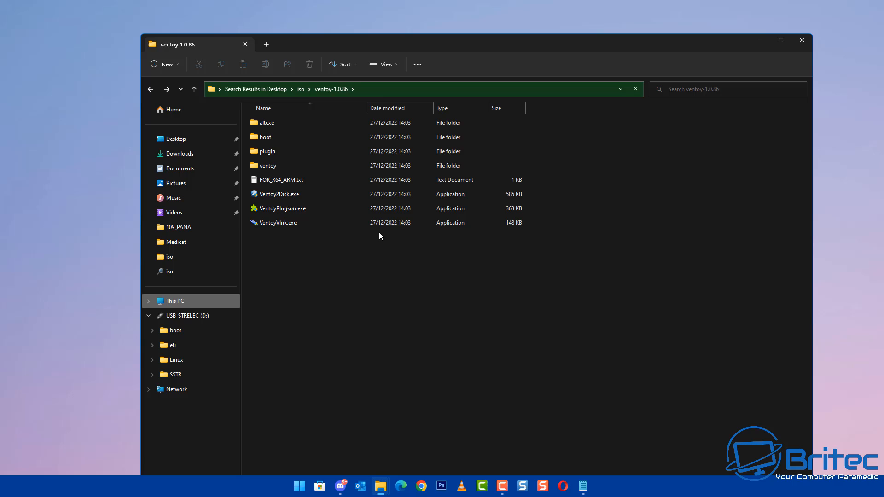
# Launch Ventoy2Disk.exe and install Ventoy onto the SanDisk USB, accepting both format warnings
pyautogui.click(278, 194)
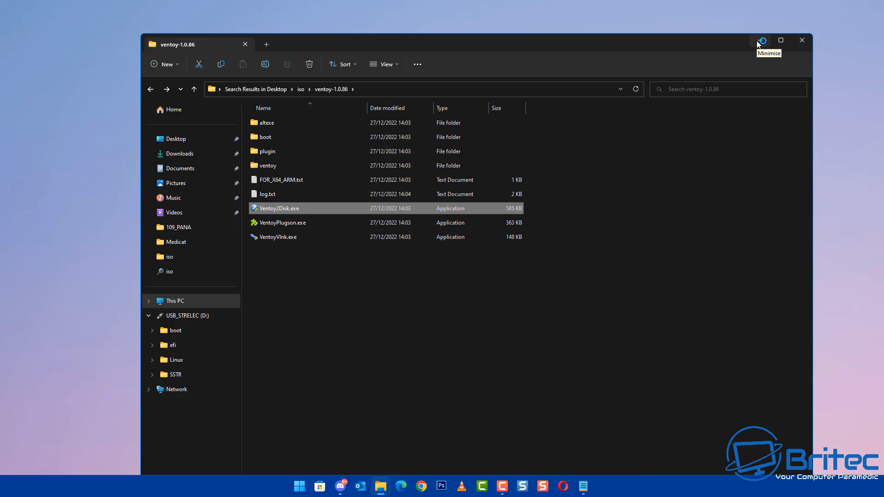
pyautogui.click(762, 40)
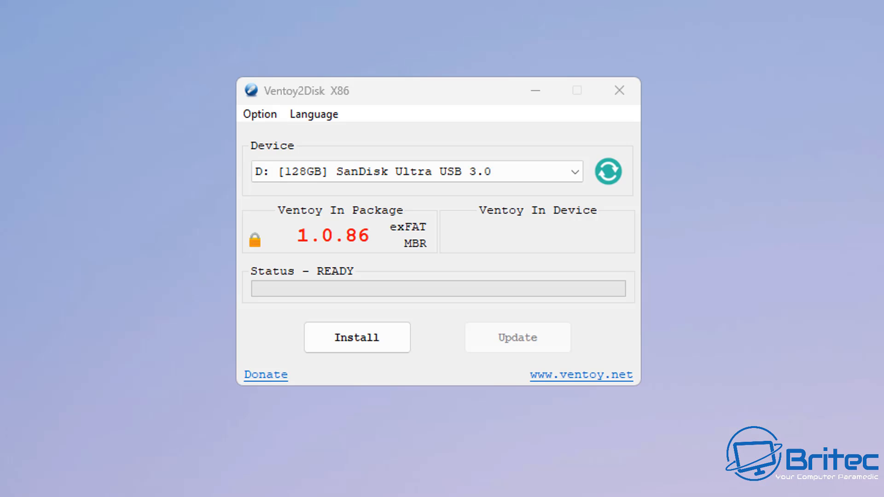
pyautogui.moveTo(456, 115)
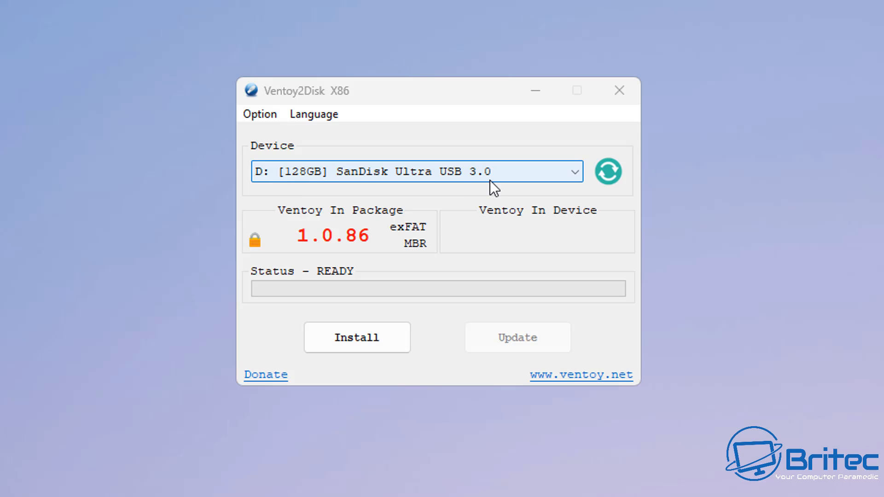
pyautogui.moveTo(251, 189)
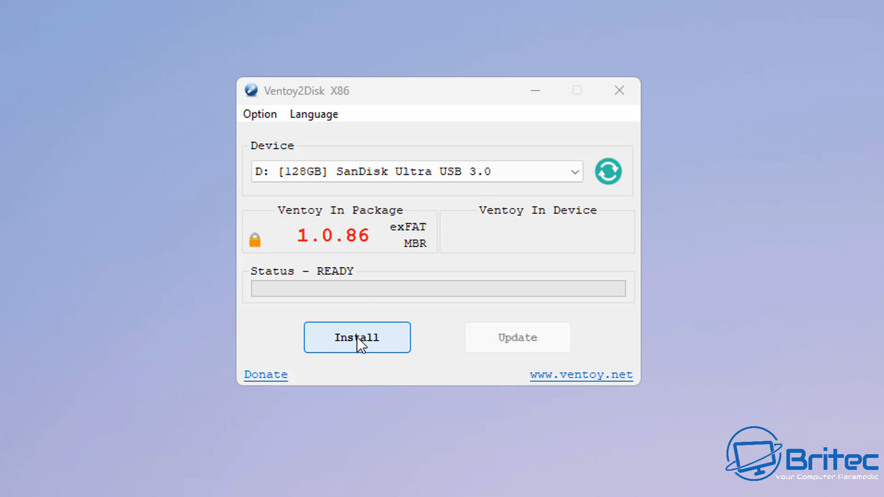
pyautogui.click(357, 337)
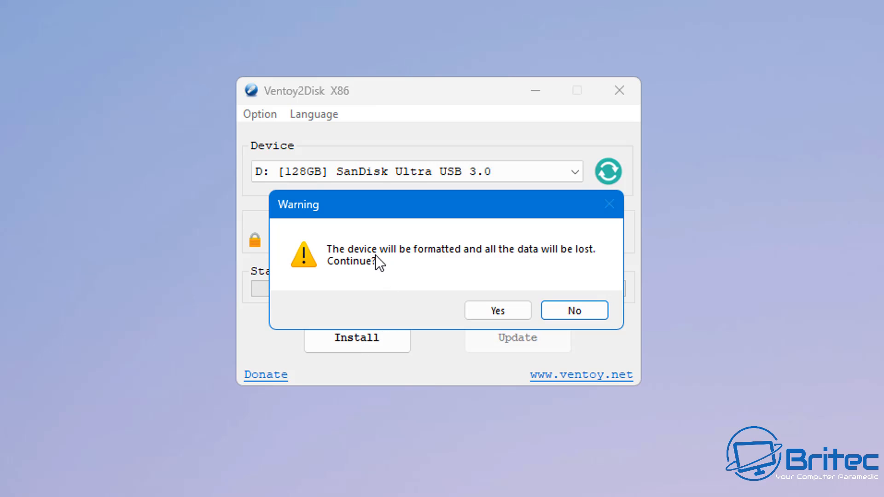
pyautogui.moveTo(580, 264)
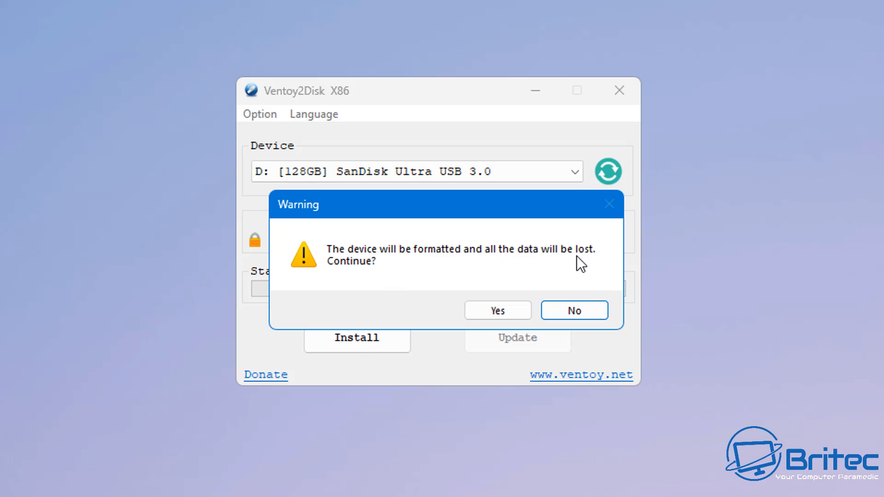
pyautogui.click(497, 310)
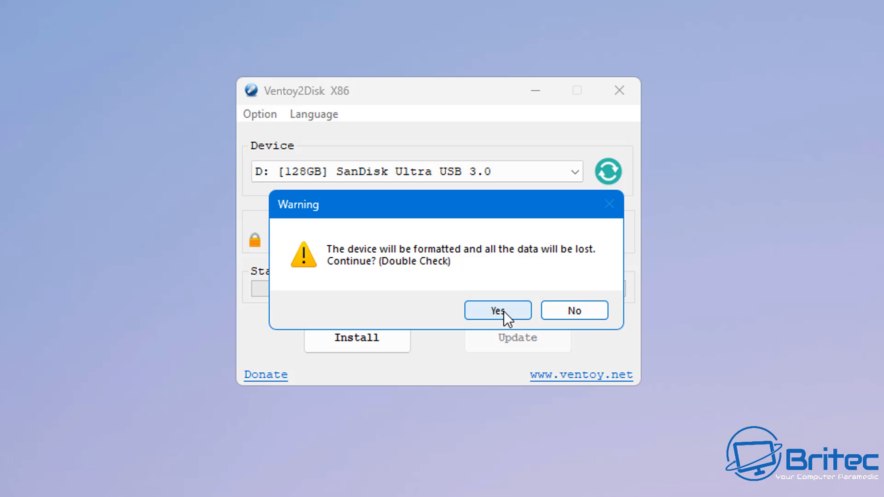
pyautogui.moveTo(487, 274)
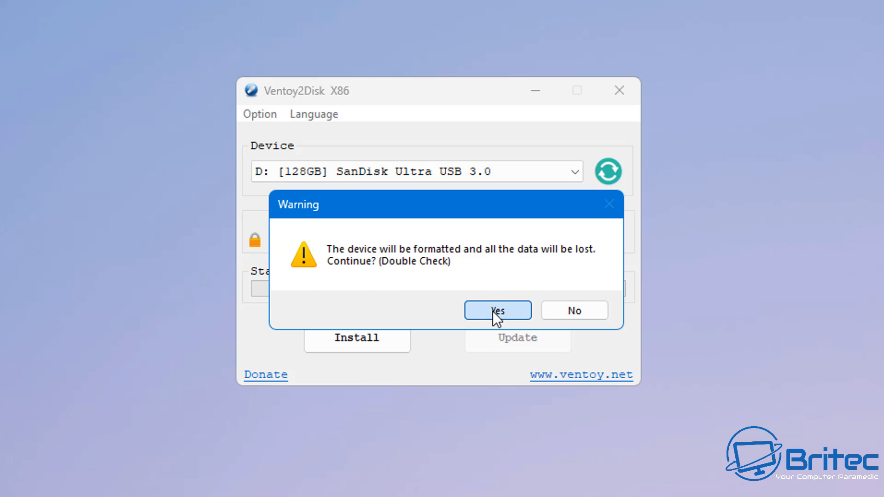
pyautogui.click(497, 310)
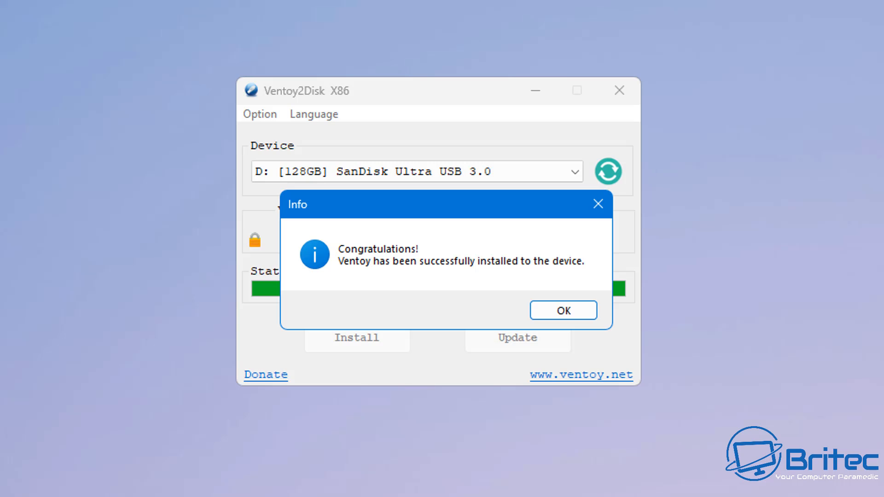
pyautogui.moveTo(480, 293)
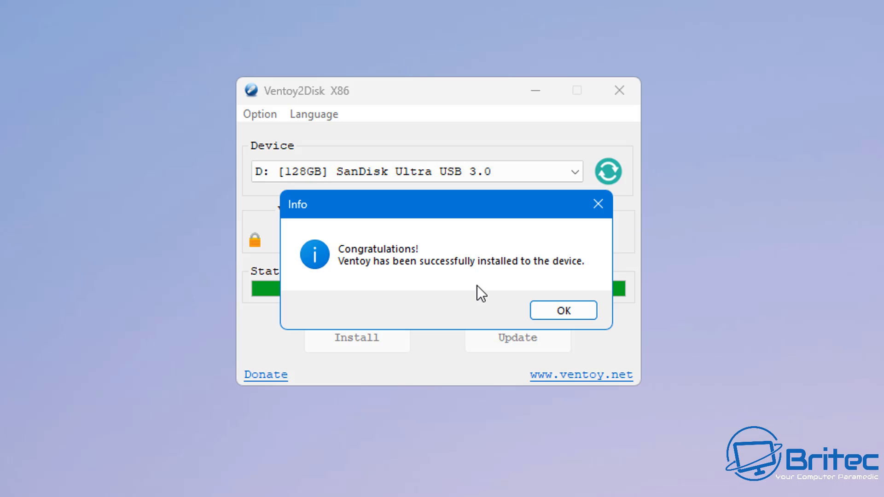
pyautogui.moveTo(588, 299)
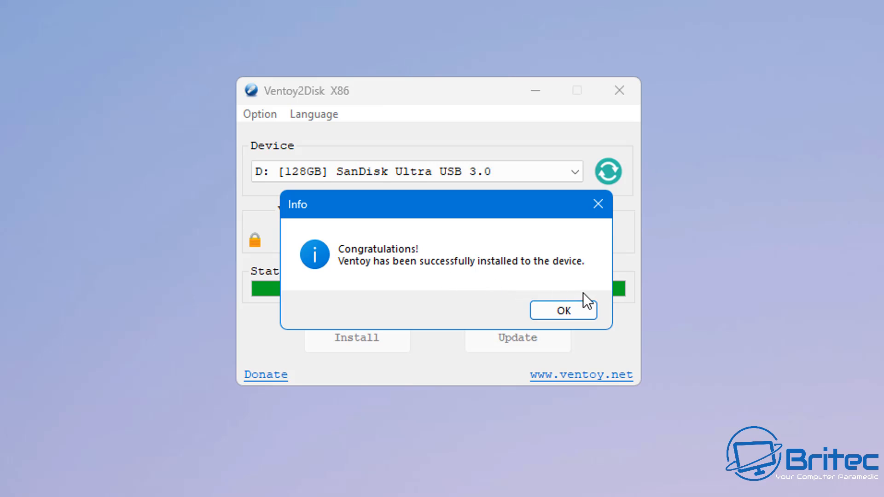
# Dismiss the success message and run the safe Update, confirming the upgrade prompt
pyautogui.click(563, 311)
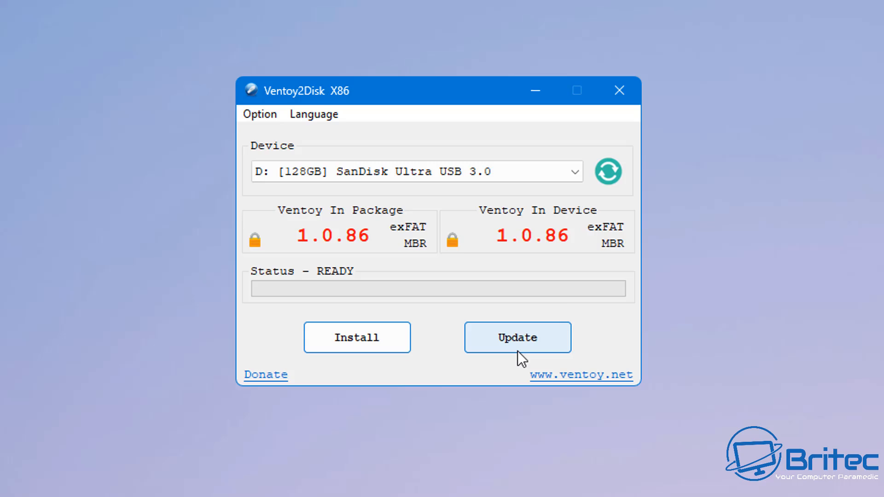
pyautogui.click(517, 338)
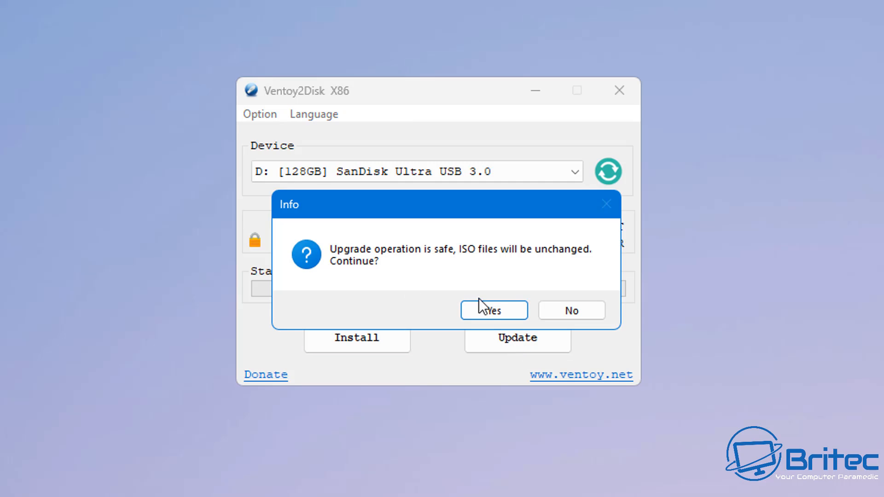
pyautogui.moveTo(500, 315)
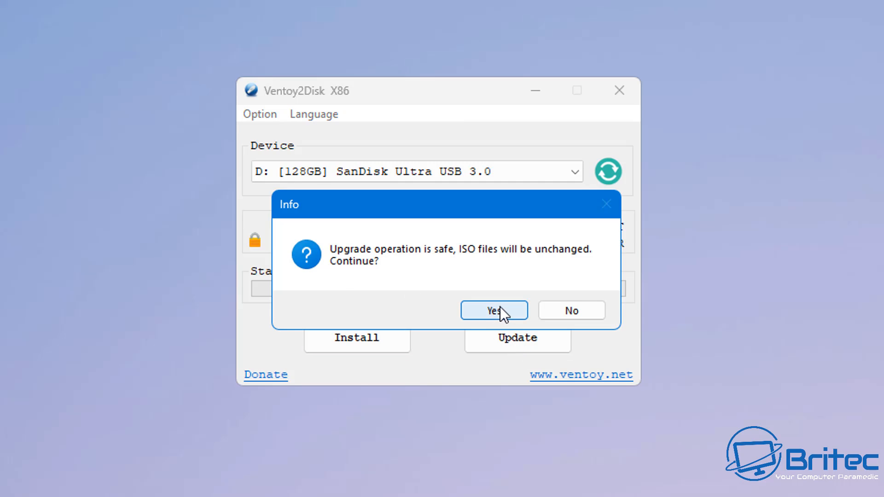
pyautogui.click(493, 310)
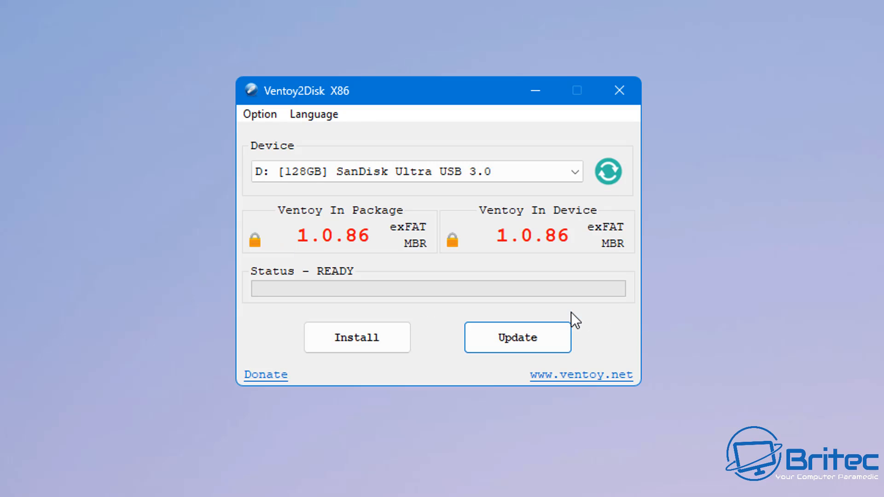
pyautogui.moveTo(628, 125)
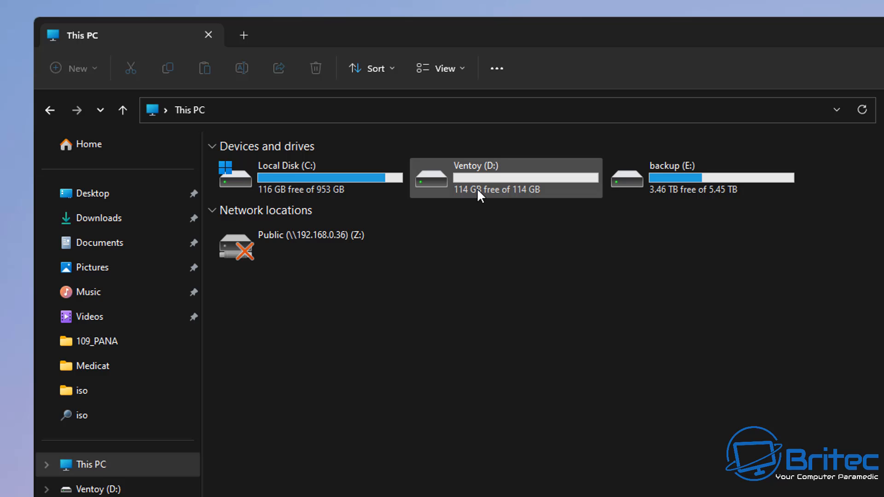
# Check the empty Ventoy (D:) drive, then copy the selected ISO files from the iso folder
pyautogui.doubleClick(505, 178)
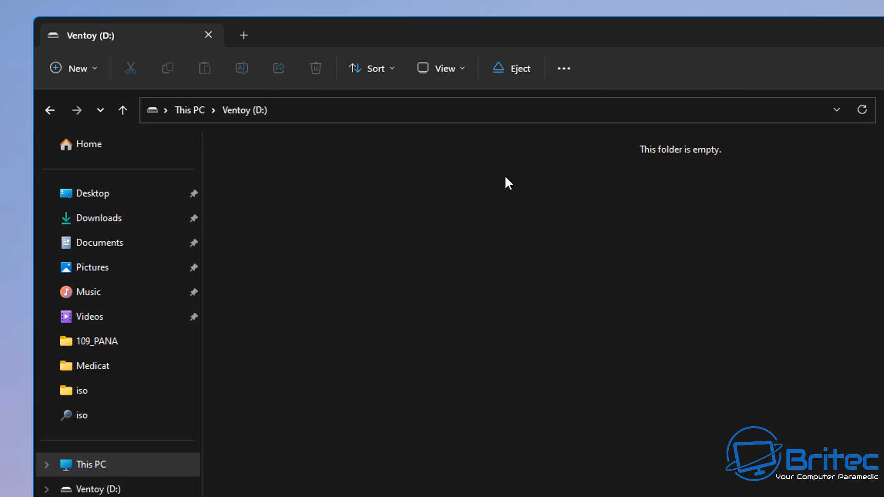
pyautogui.moveTo(50, 110)
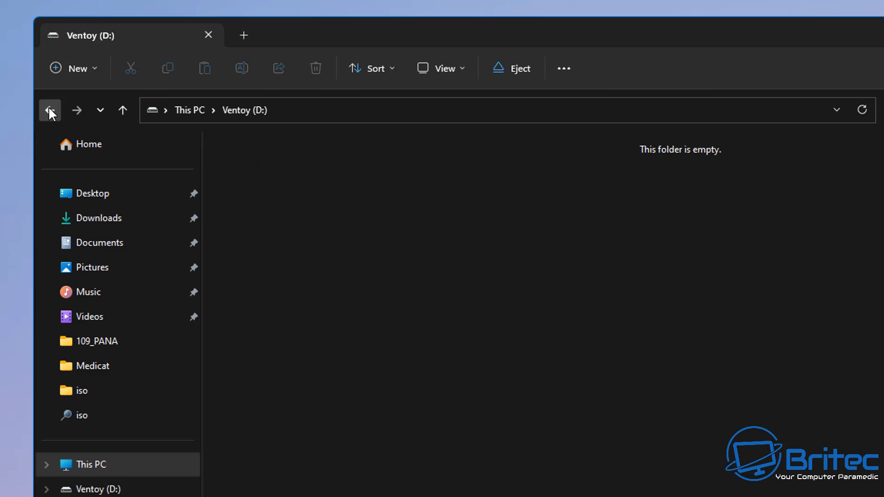
pyautogui.click(50, 110)
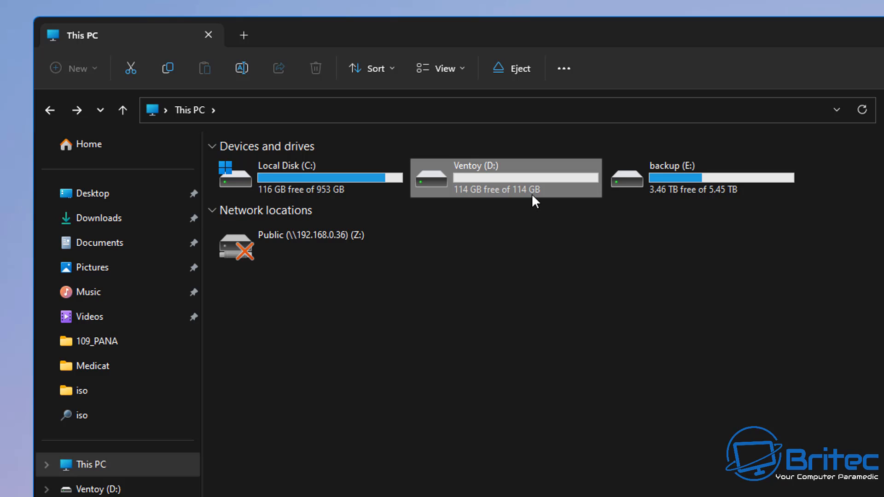
pyautogui.moveTo(525, 184)
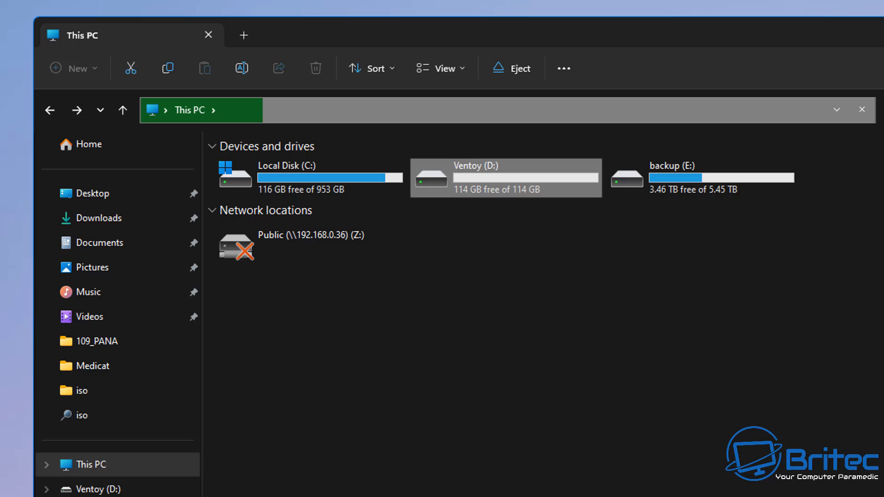
pyautogui.moveTo(592, 422)
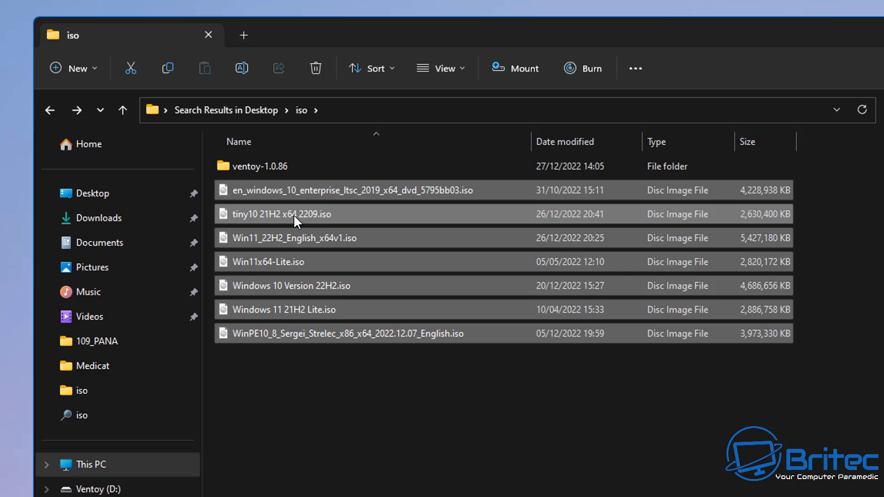
pyautogui.rightClick(281, 213)
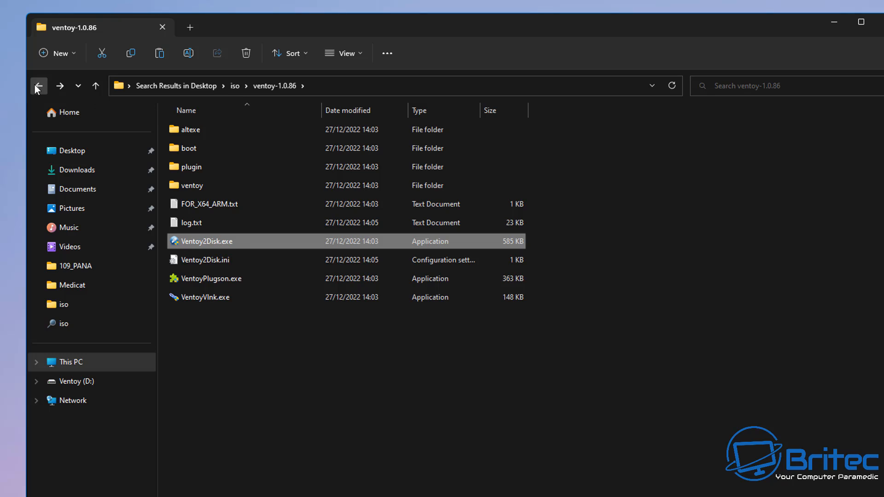
pyautogui.click(63, 324)
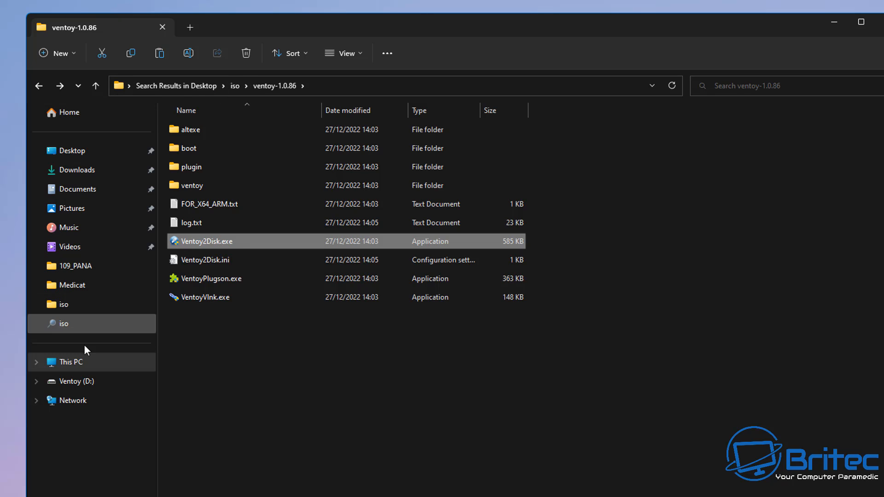
# Paste the copied ISO files onto the Ventoy (D:) drive
pyautogui.click(76, 381)
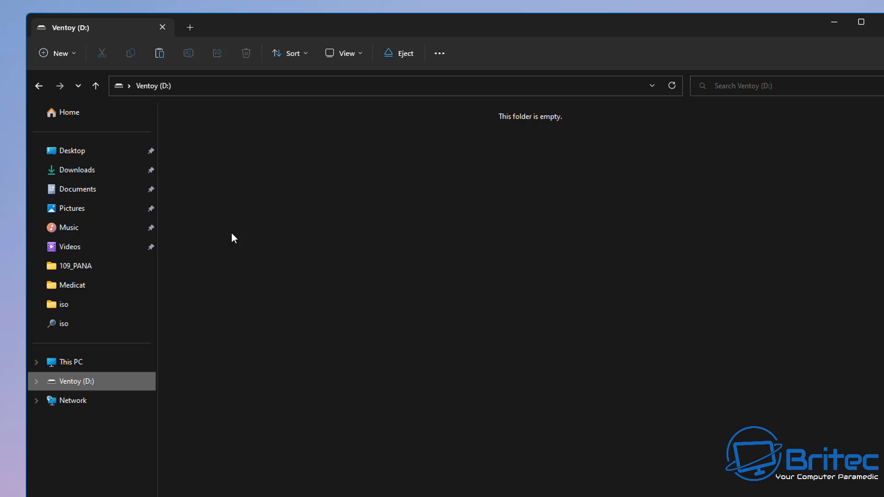
pyautogui.rightClick(233, 237)
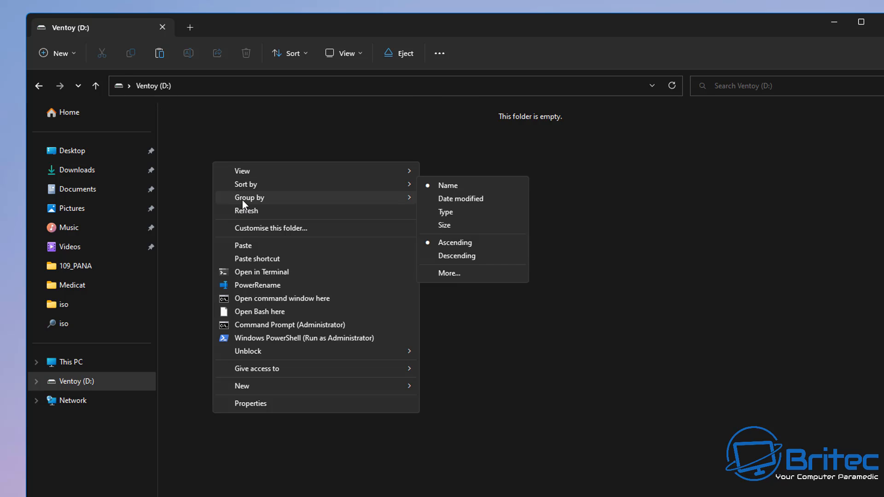
pyautogui.click(245, 249)
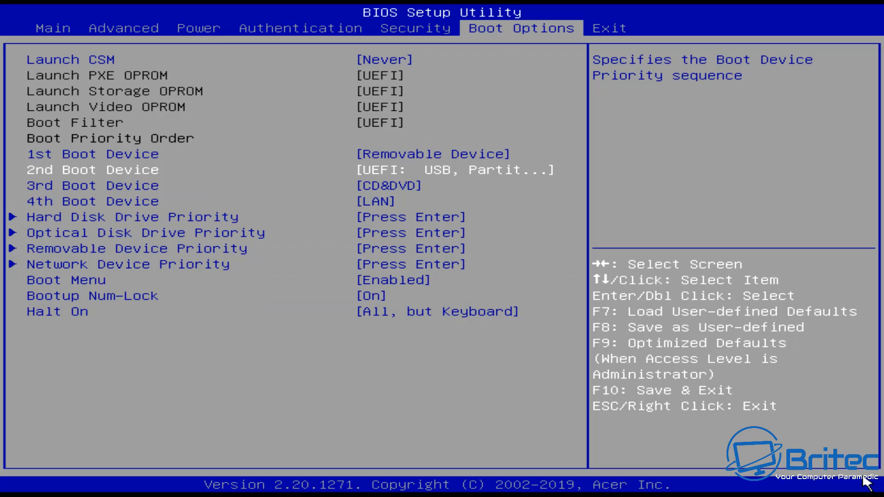
# Save the BIOS settings with Removable Device first and exit setup via F10
pyautogui.press('F10')
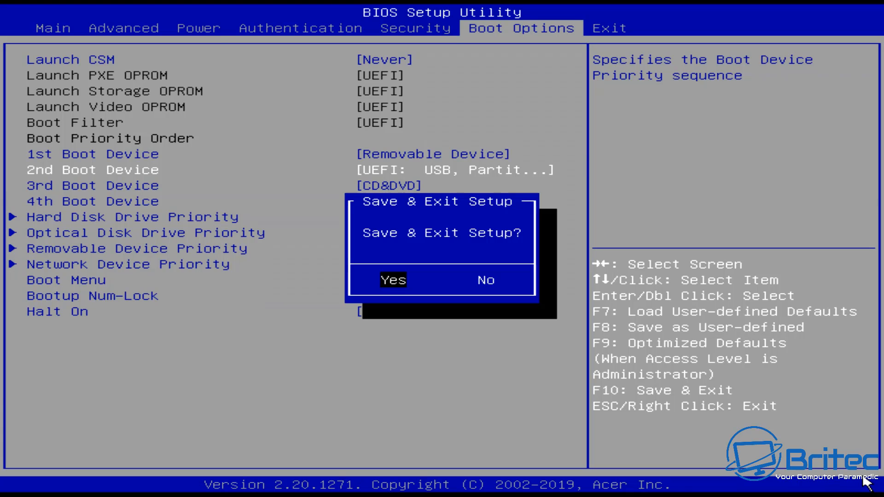
pyautogui.click(393, 280)
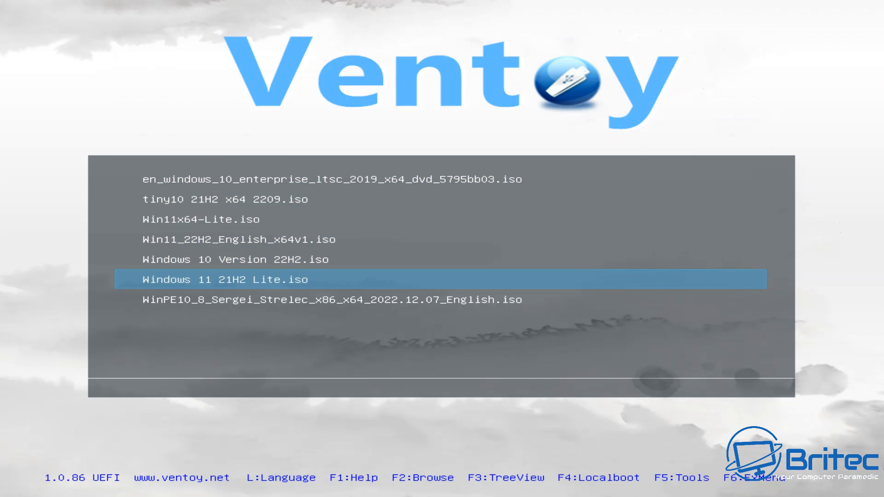
# Move through the Ventoy ISO list to the WinPE10 Sergei Strelec entry to boot it
pyautogui.press('Up')
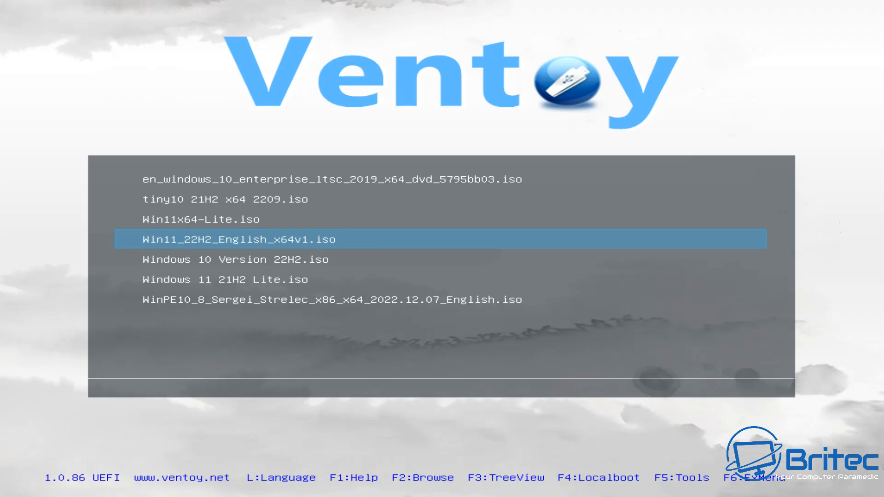
pyautogui.press('Up')
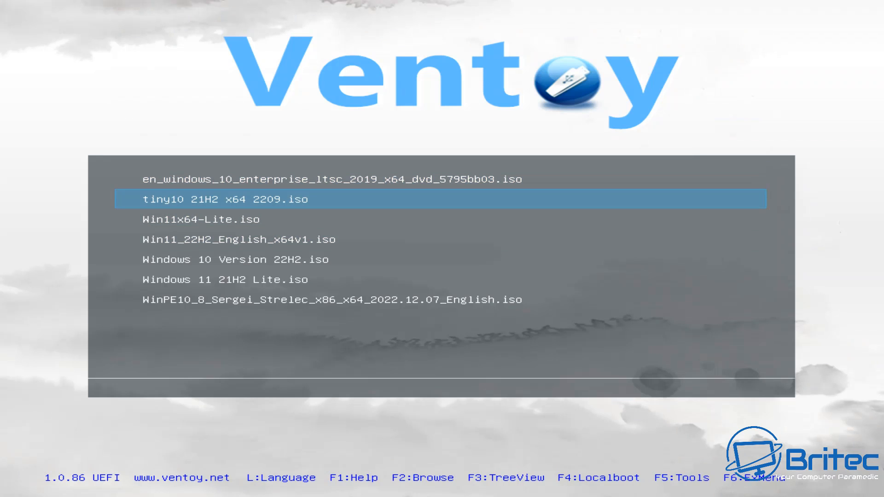
pyautogui.press('down')
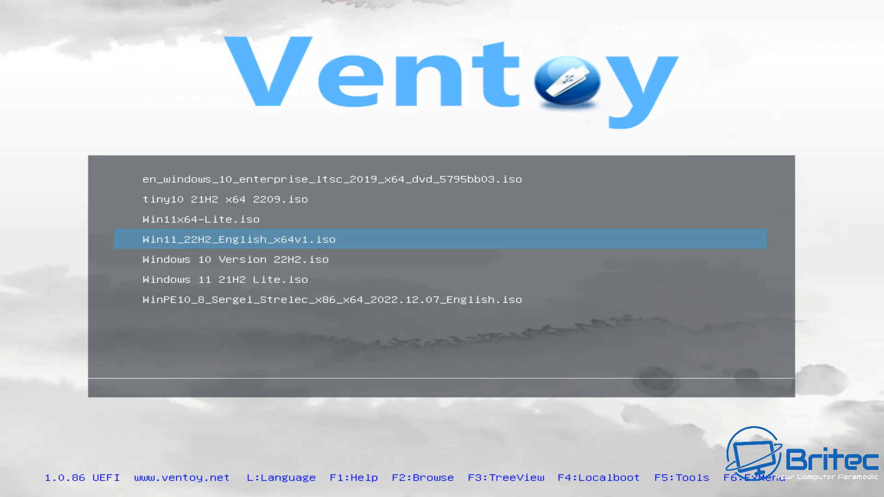
pyautogui.press('down')
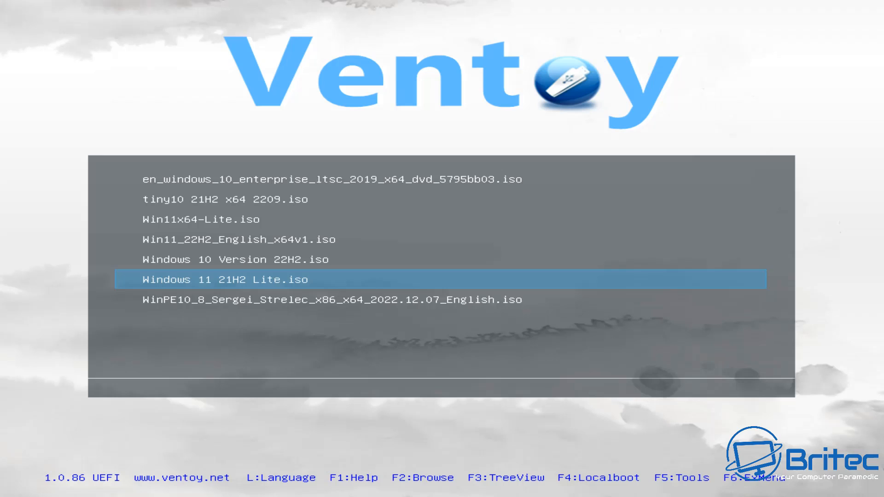
pyautogui.press('Down')
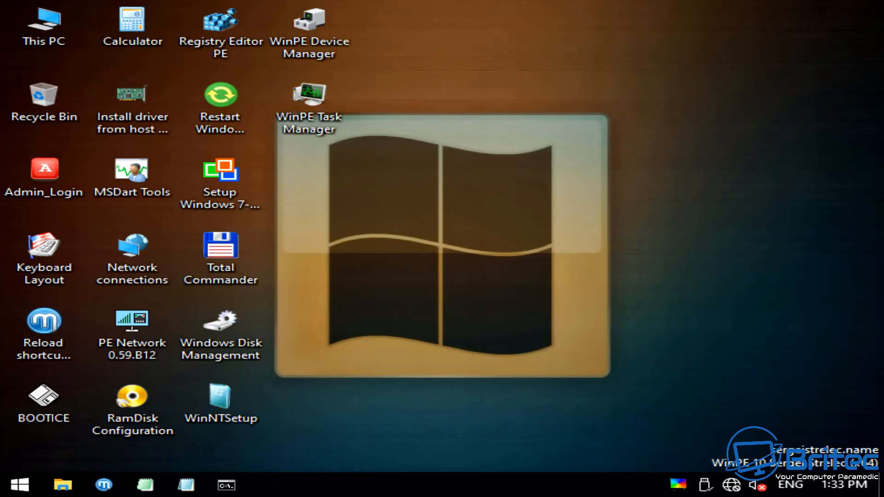
pyautogui.moveTo(471, 248)
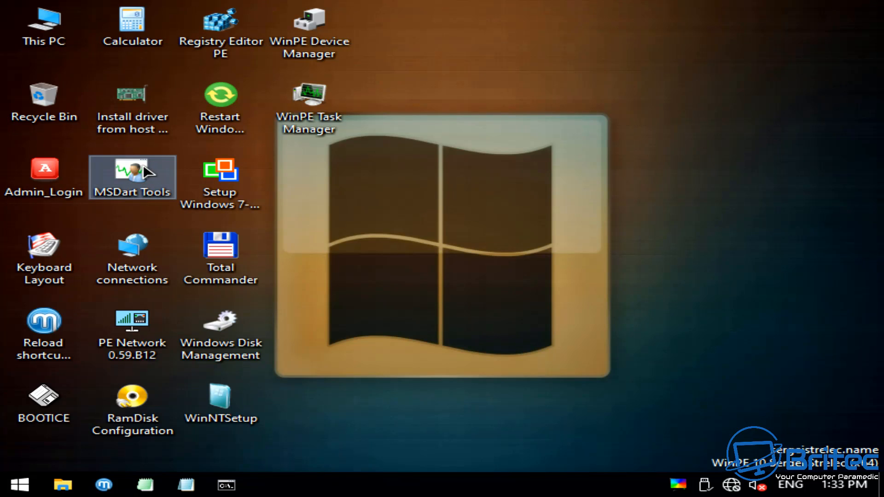
pyautogui.doubleClick(133, 176)
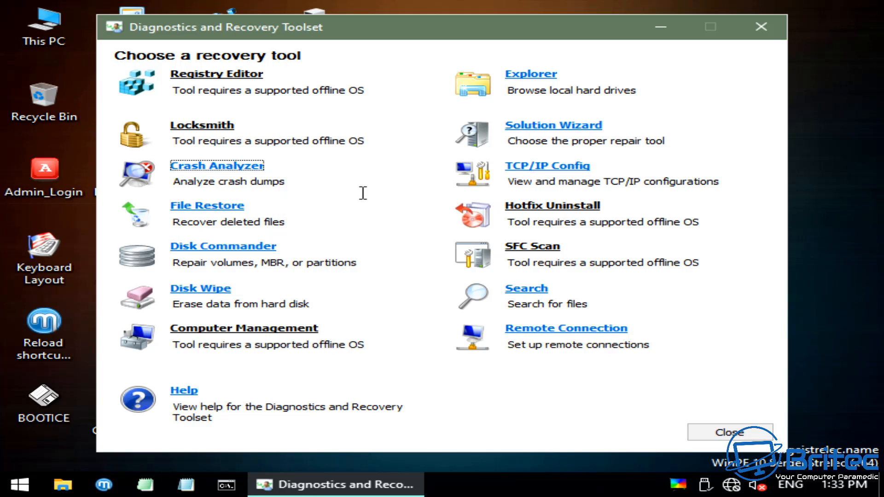
pyautogui.moveTo(821, 76)
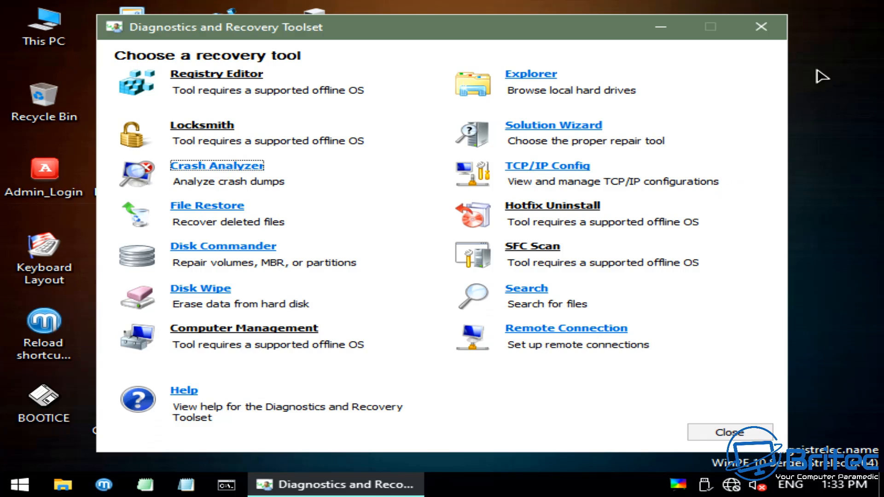
pyautogui.click(728, 432)
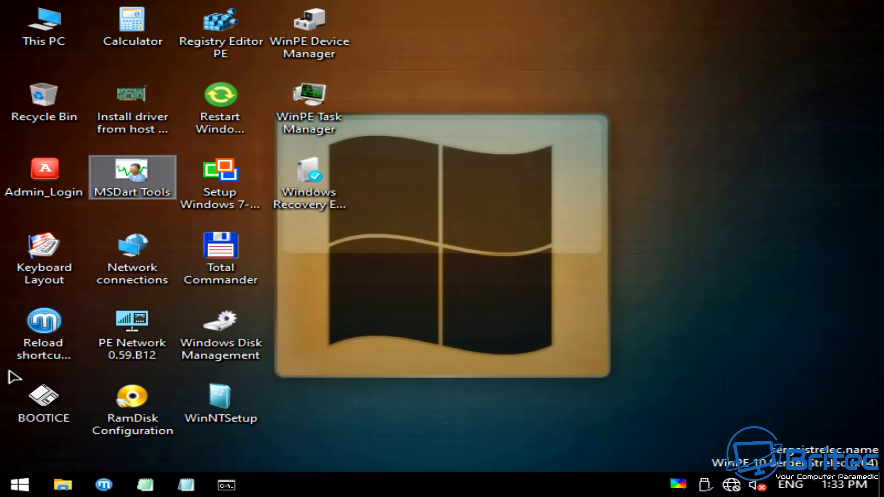
pyautogui.click(43, 397)
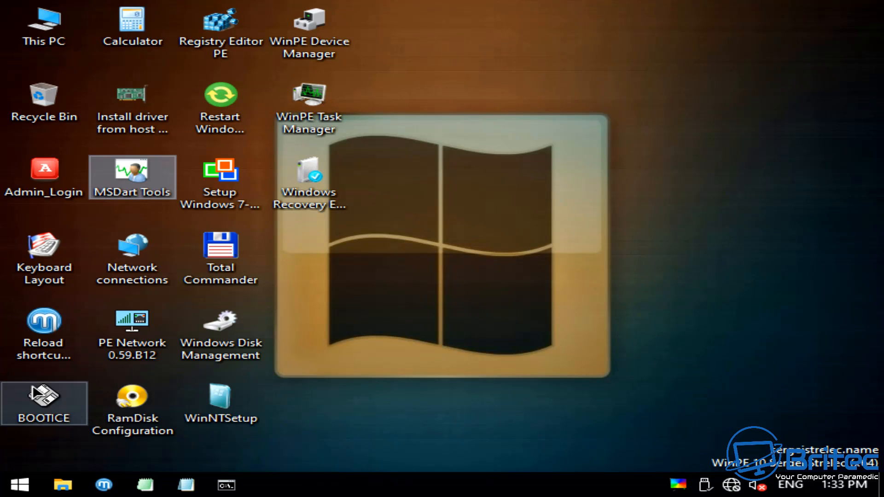
pyautogui.moveTo(25, 479)
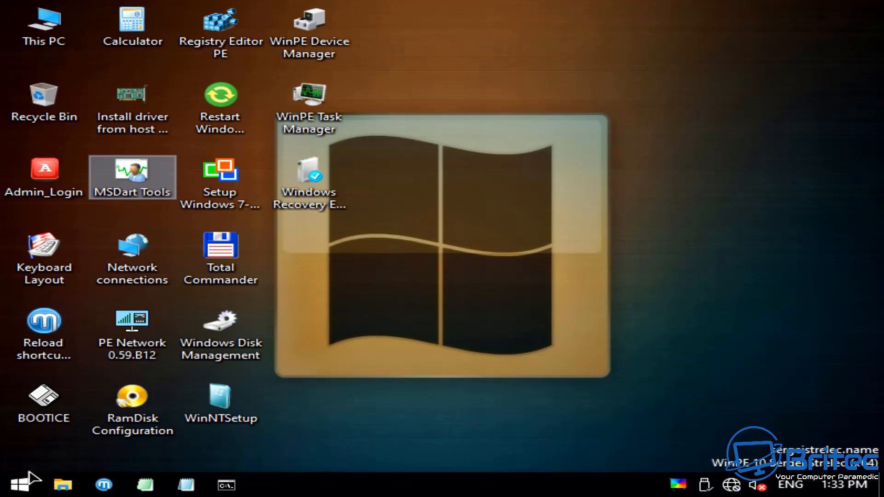
pyautogui.click(19, 485)
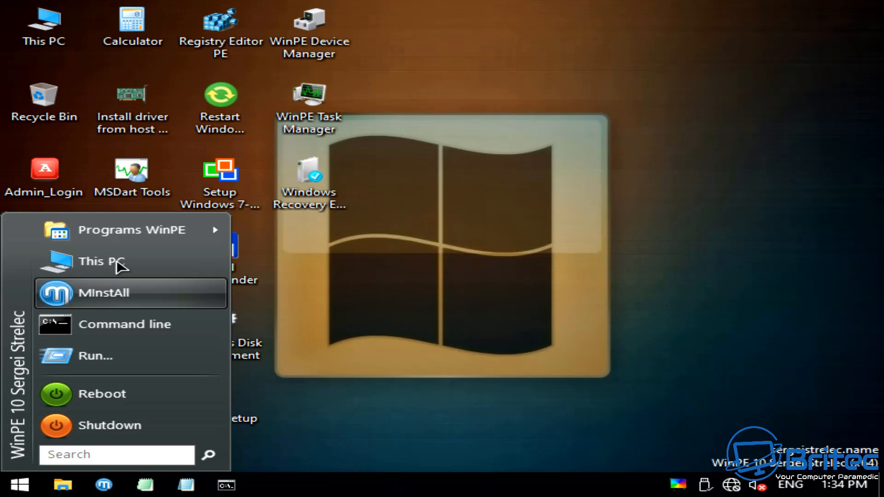
pyautogui.click(132, 229)
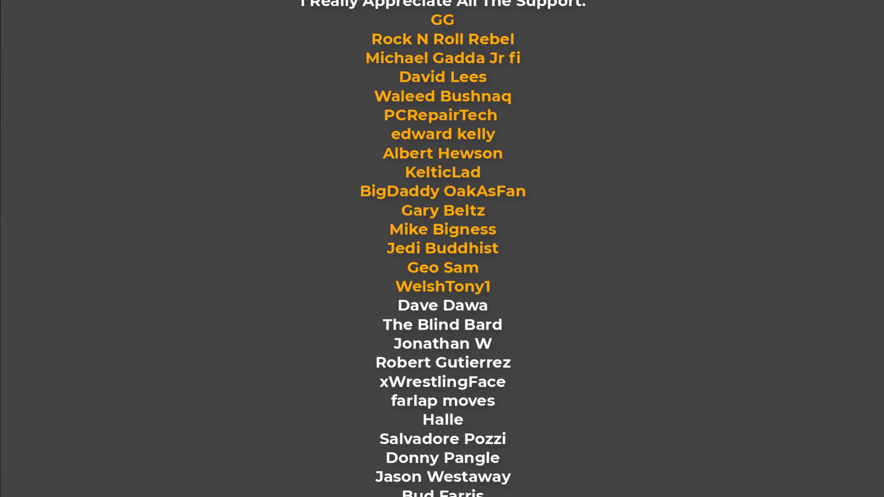
pyautogui.scroll(-3)
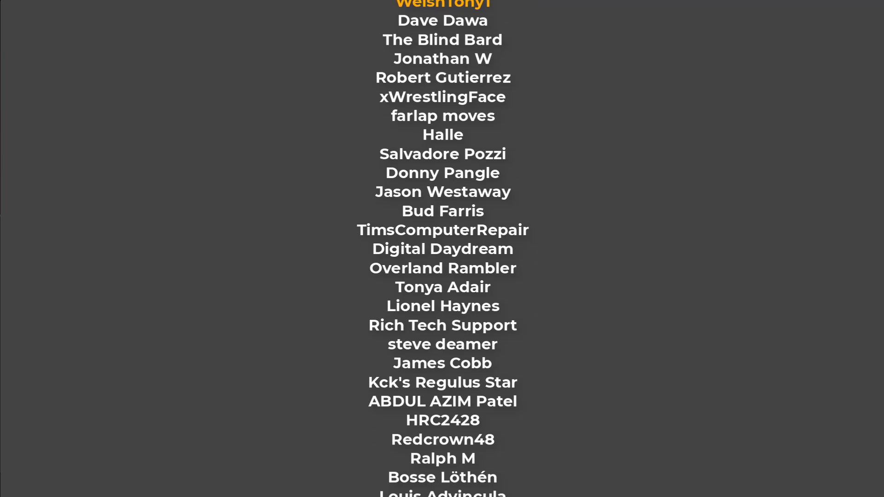